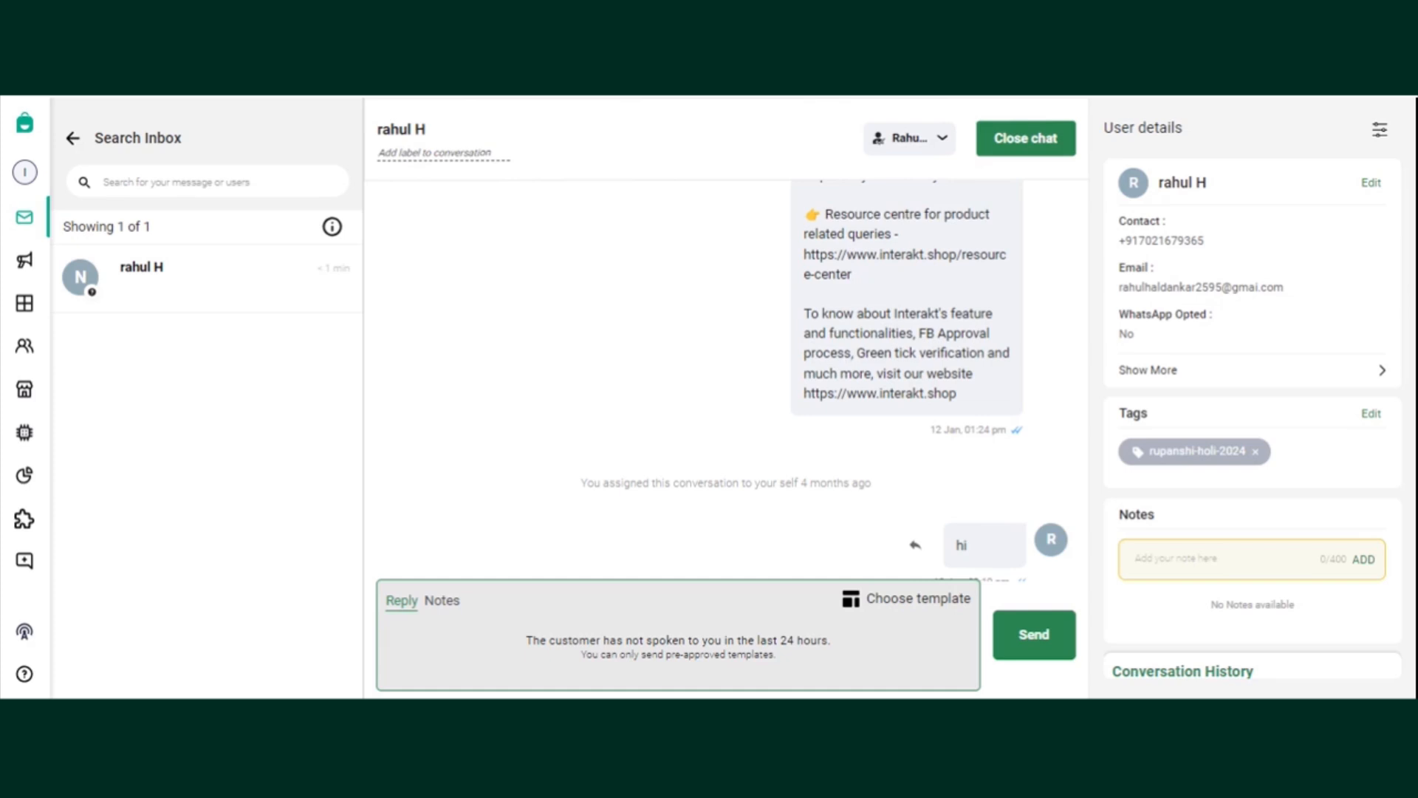
mouse_move(1099, 104)
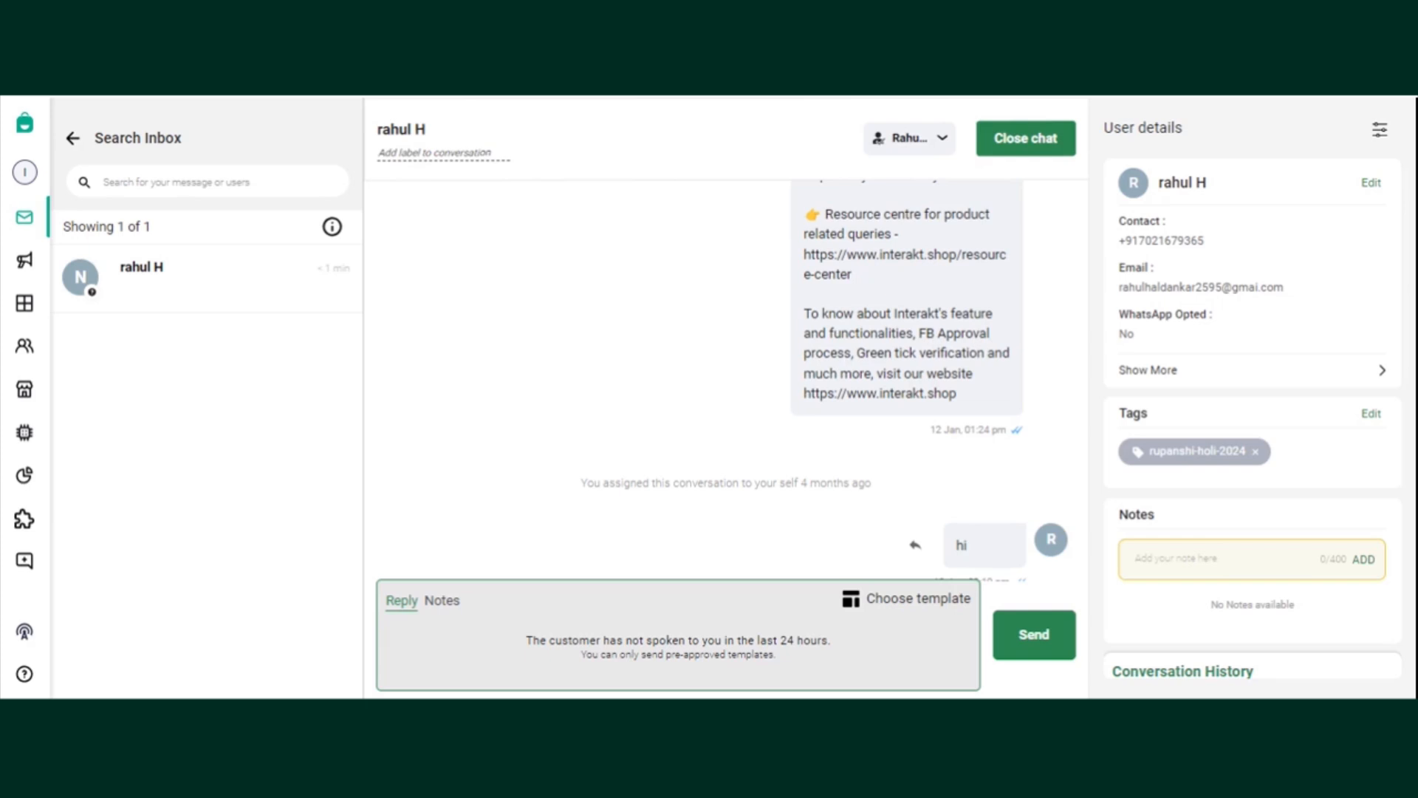
mouse_move(1088, 261)
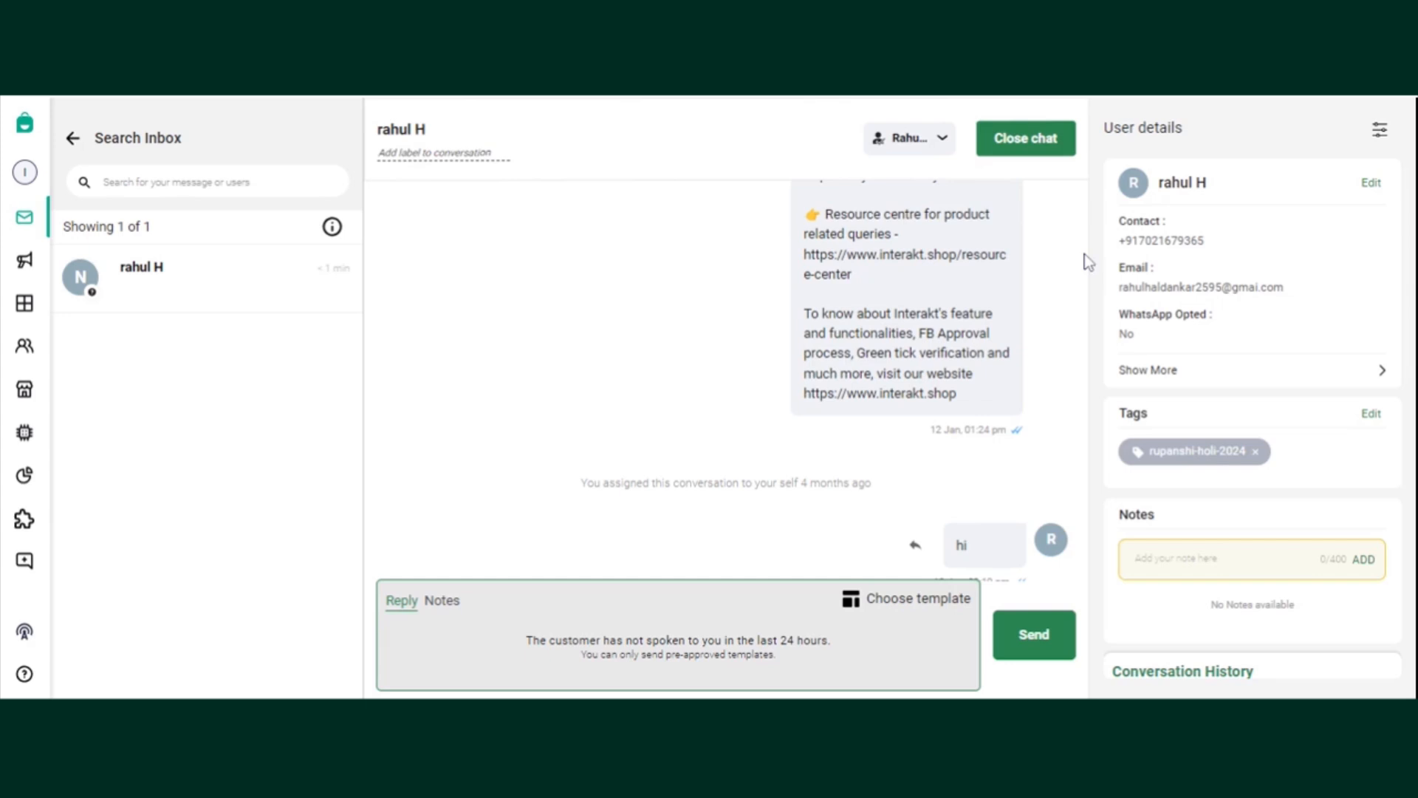
mouse_move(1347, 173)
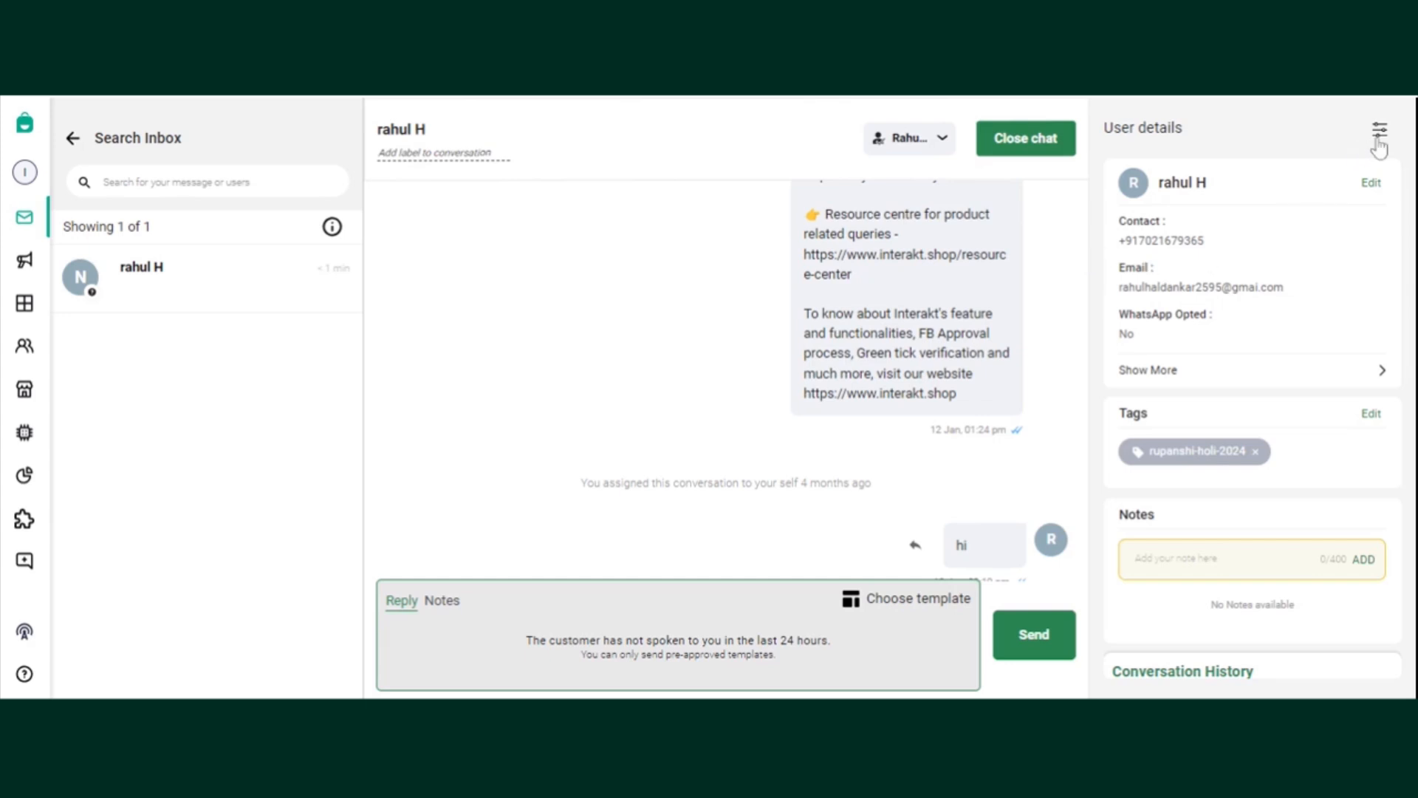
Adjust which detail cards appear, enter age 28 in the customer's details, and reopen card settings.
click(1379, 128)
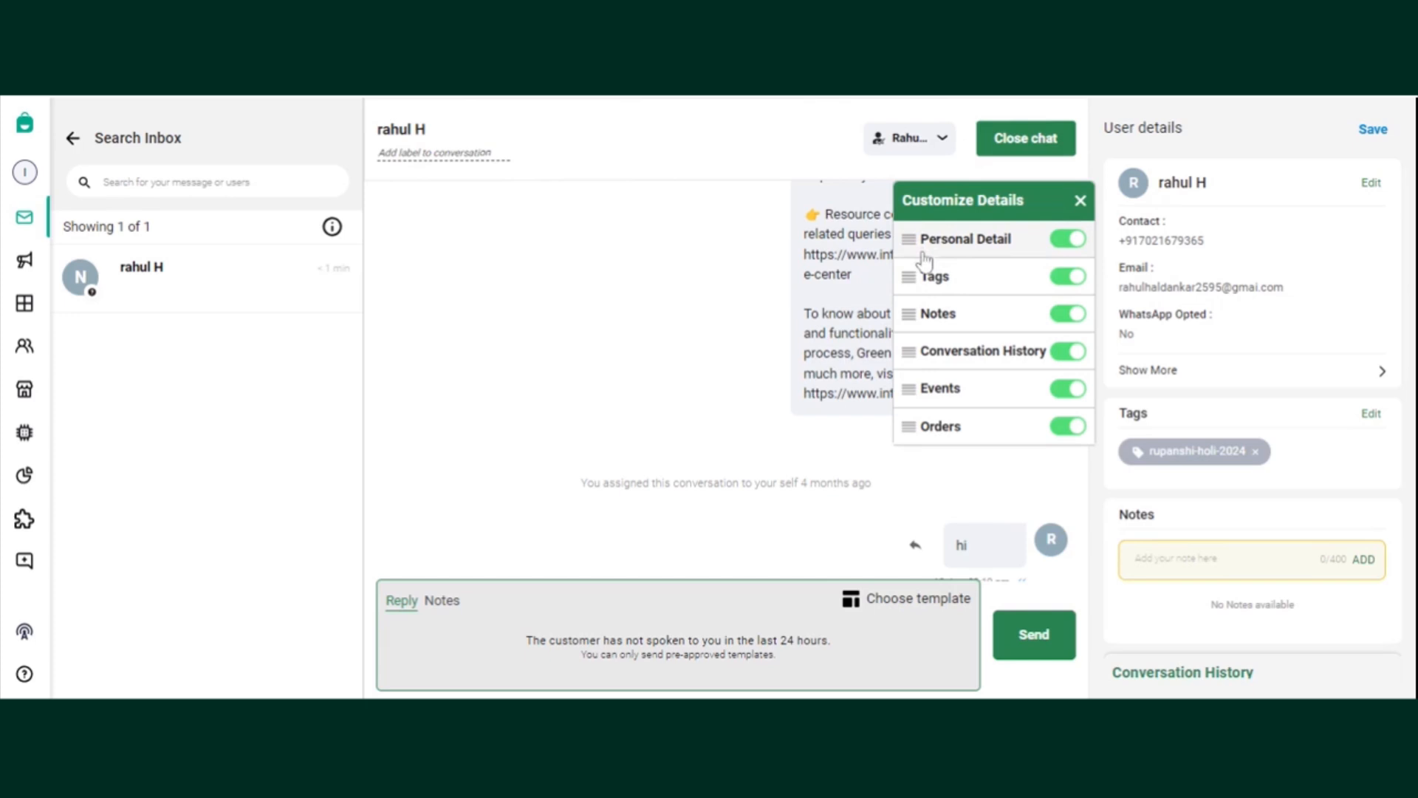
mouse_move(919, 256)
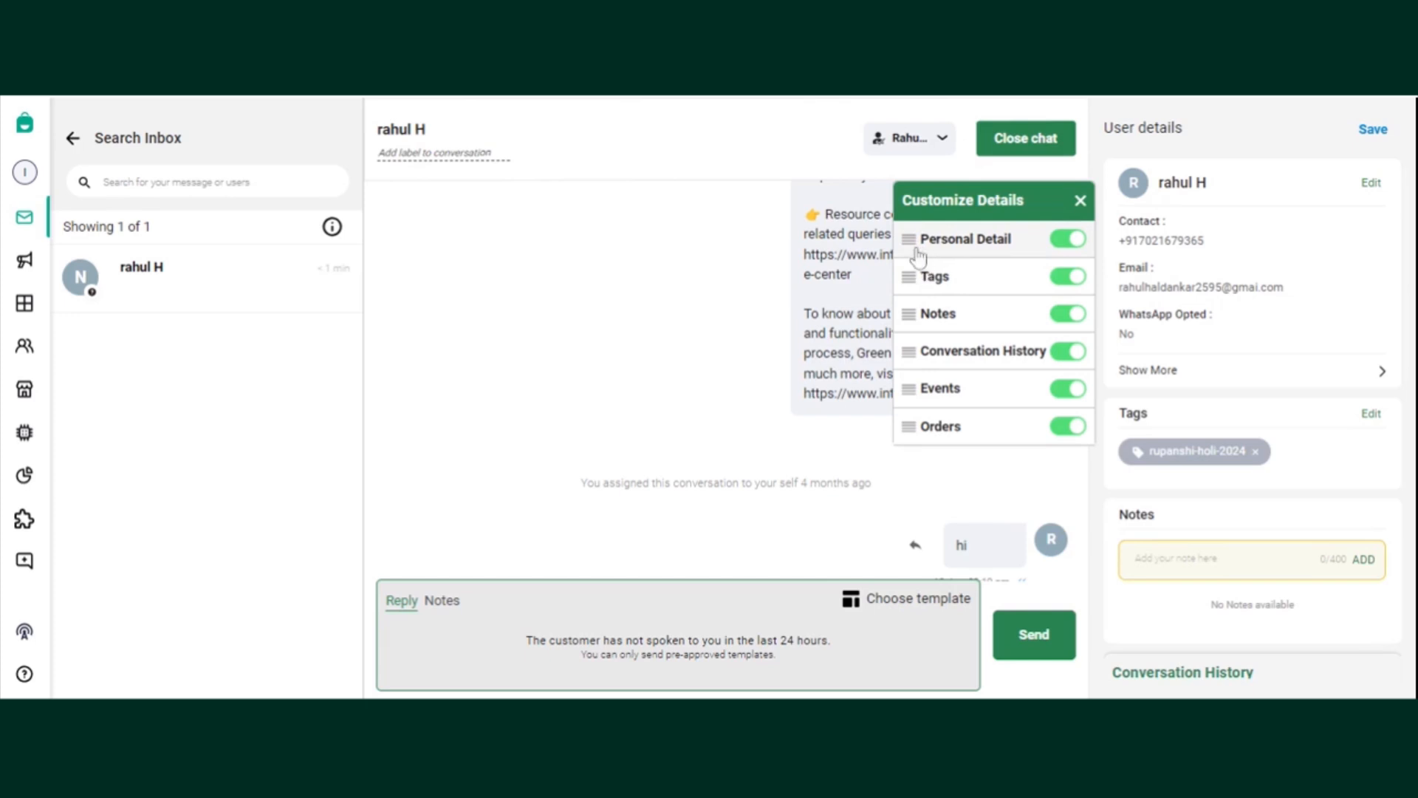
click(1079, 201)
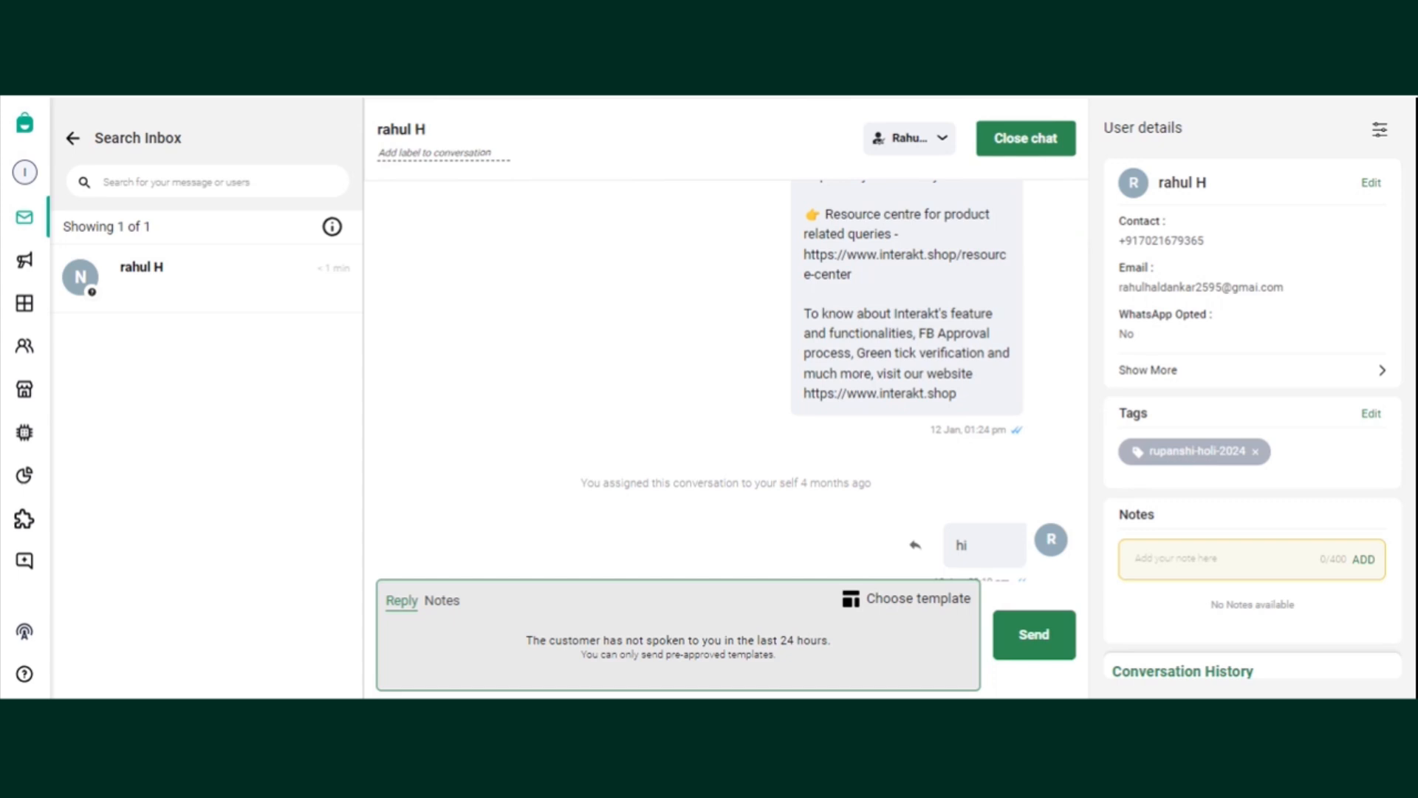
mouse_move(1371, 223)
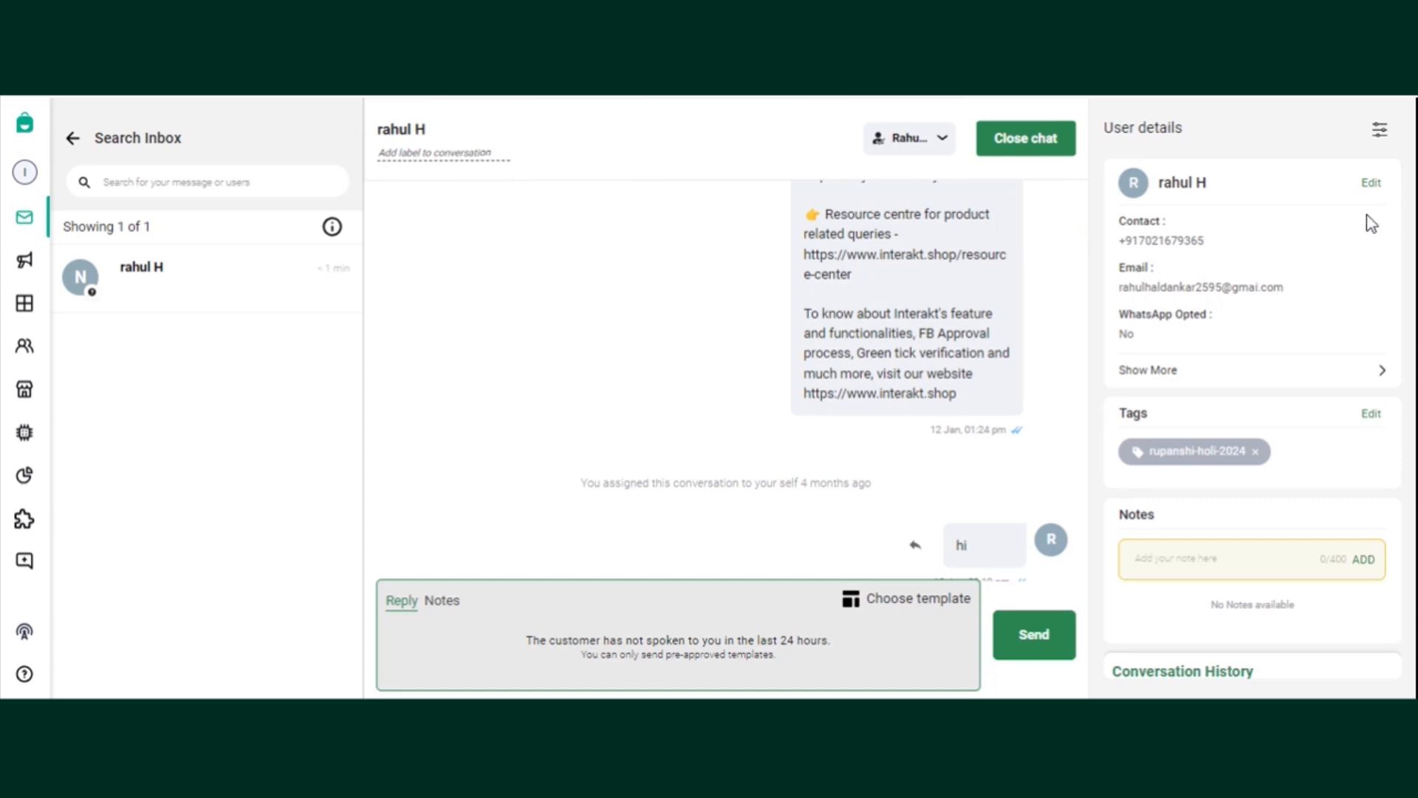
click(1371, 182)
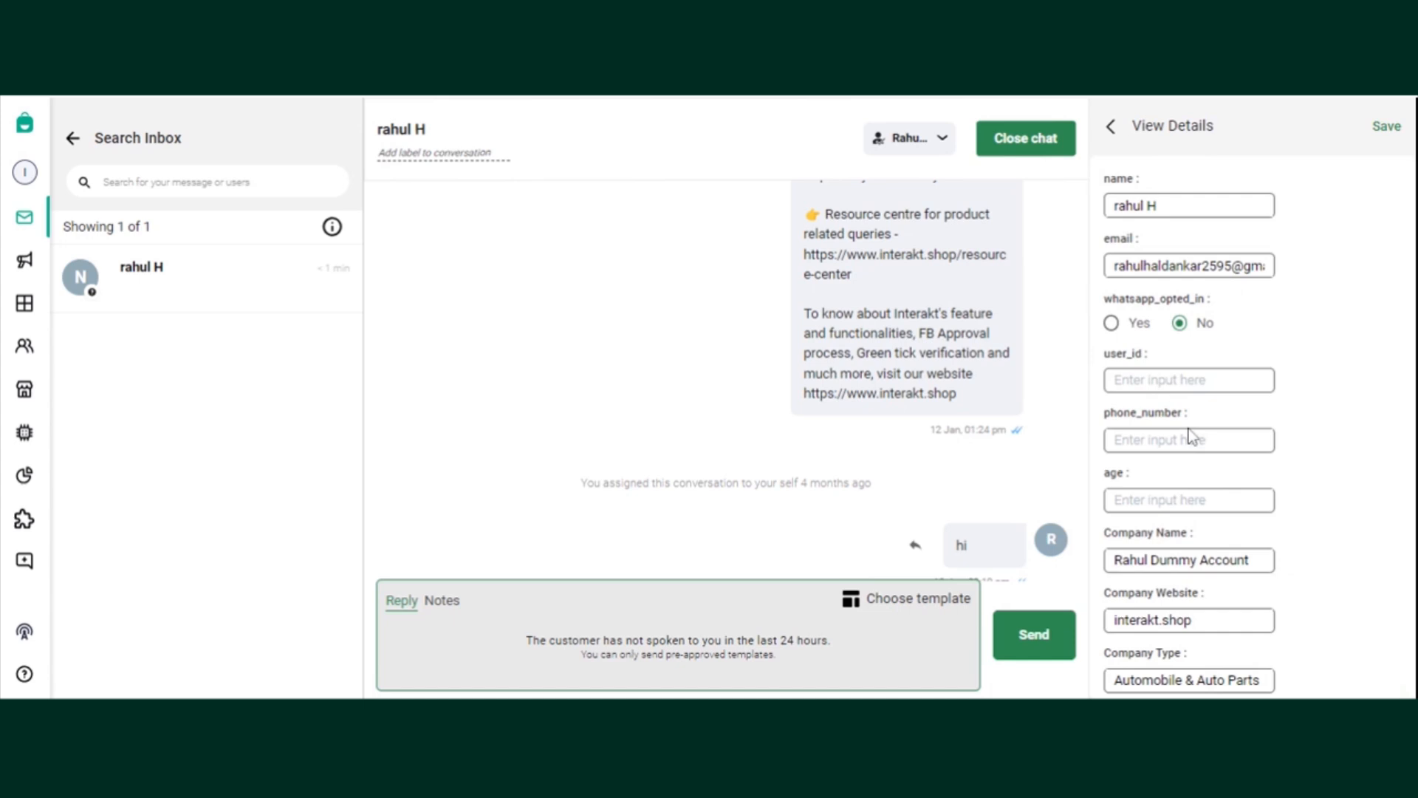
mouse_move(1194, 437)
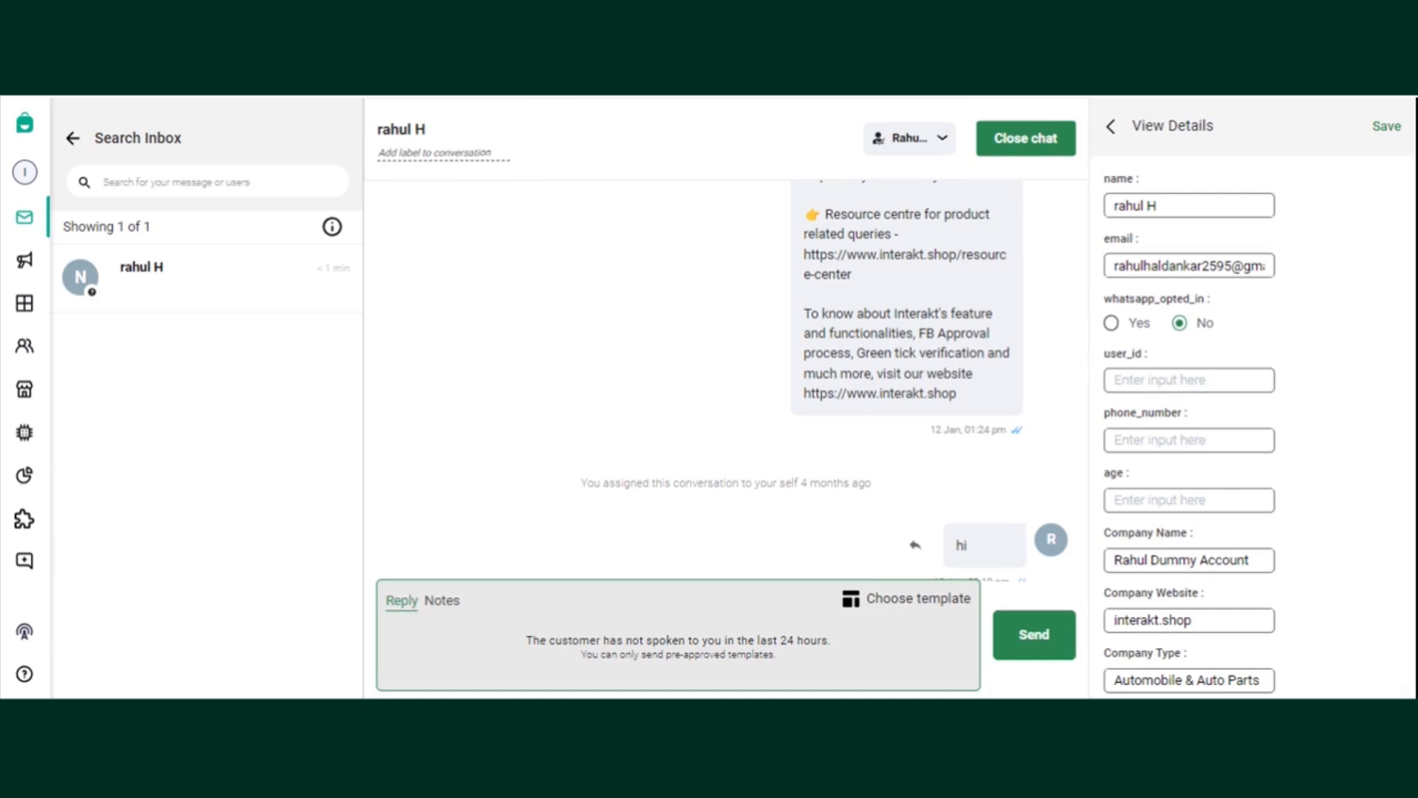
text(28)
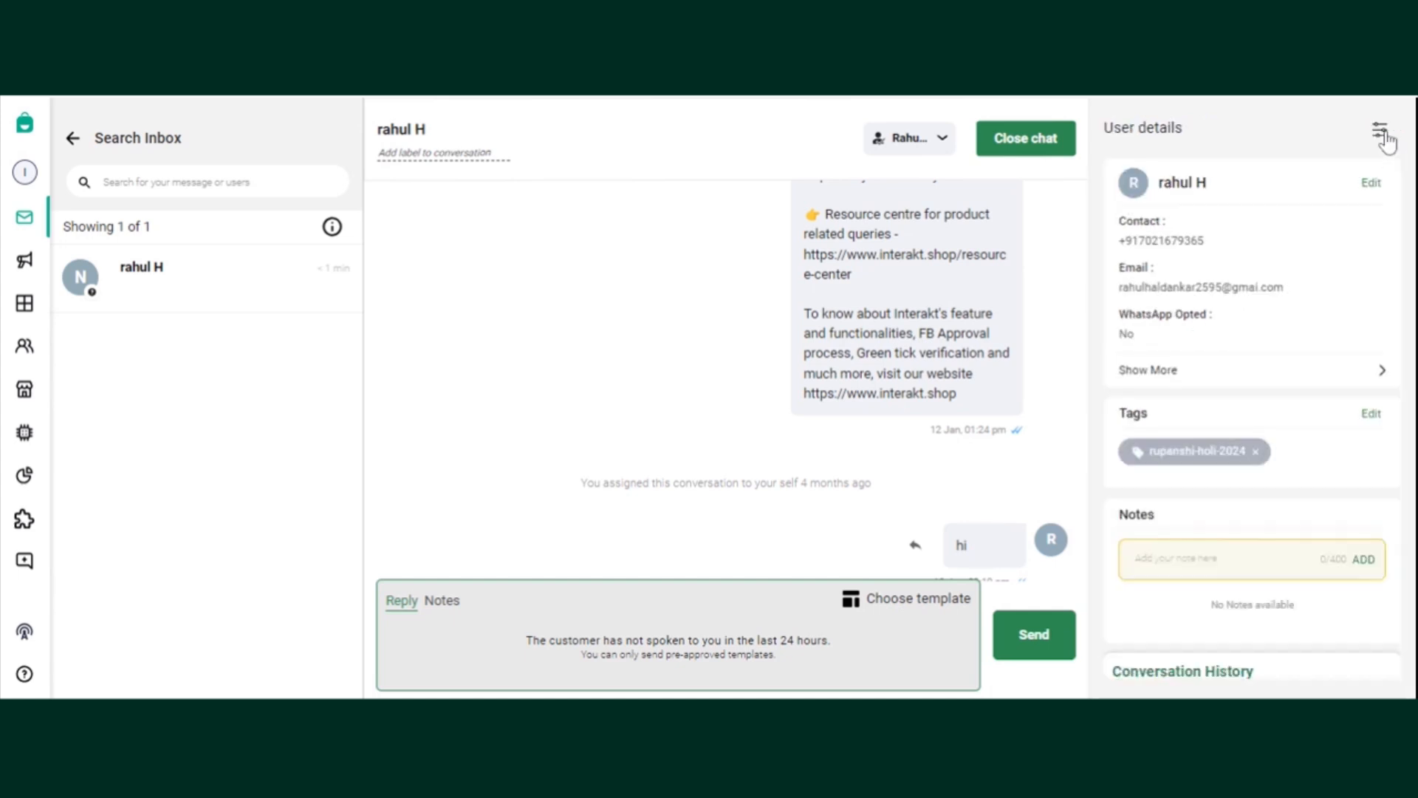
click(1383, 128)
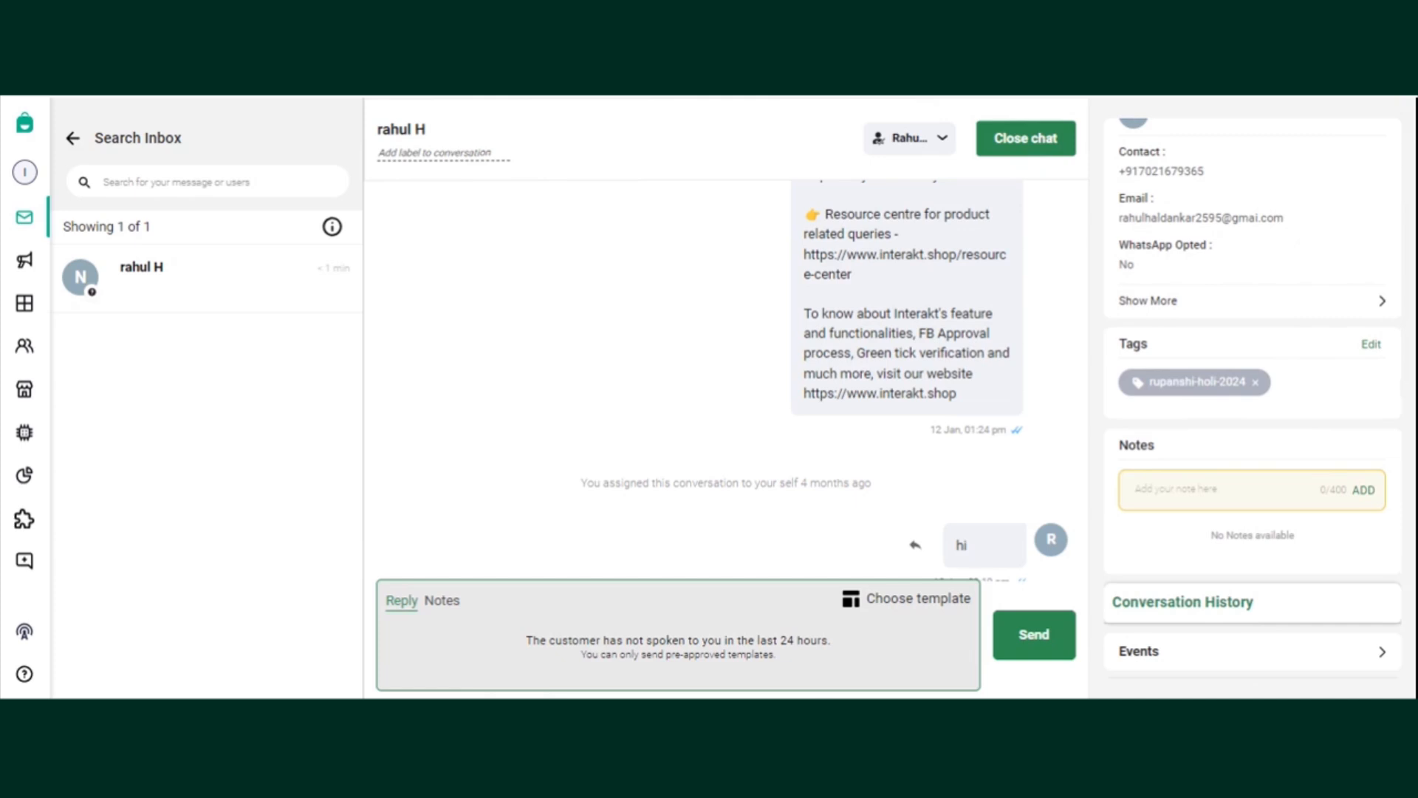
Add the note 'Please call this client on 2nd of June before 4pm' to the customer.
click(1204, 489)
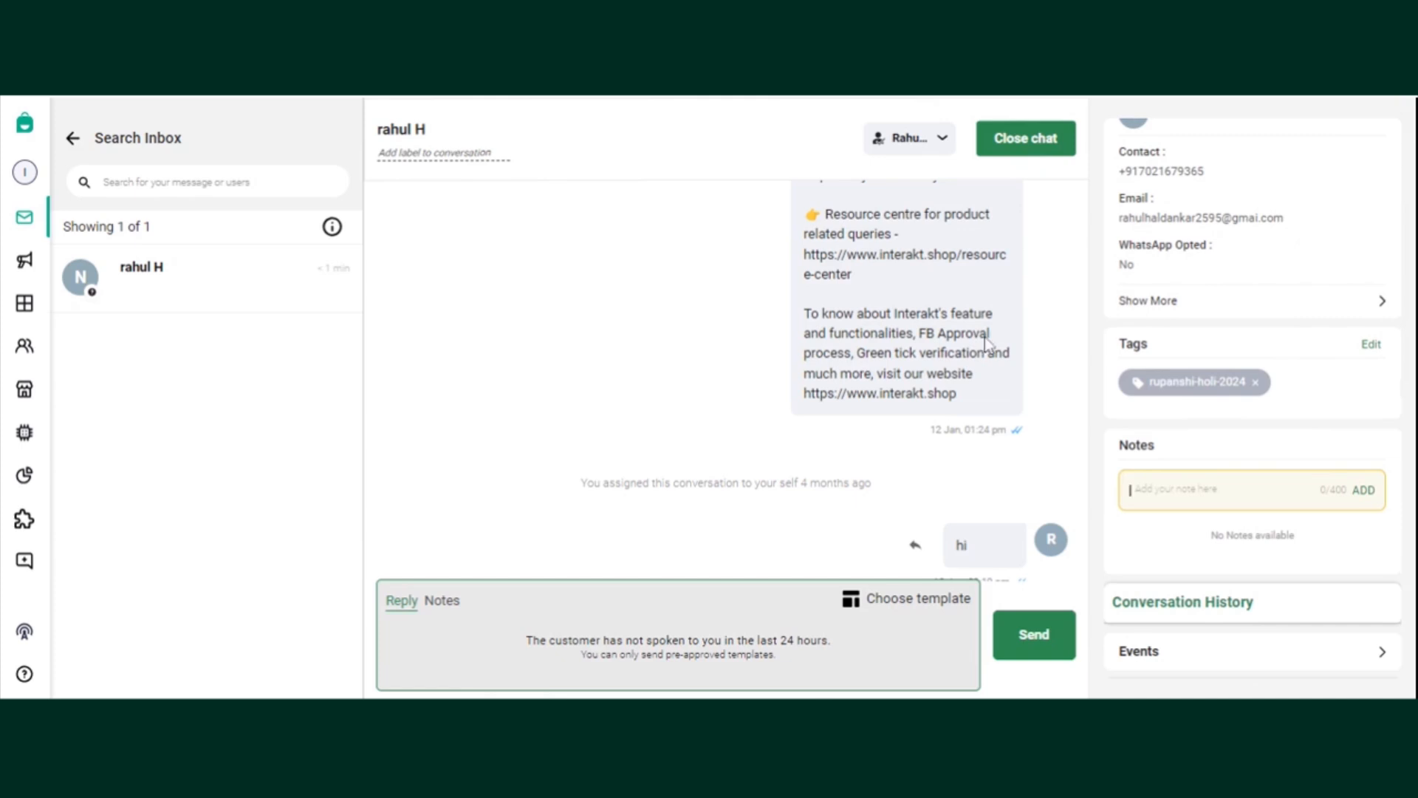
mouse_move(927, 296)
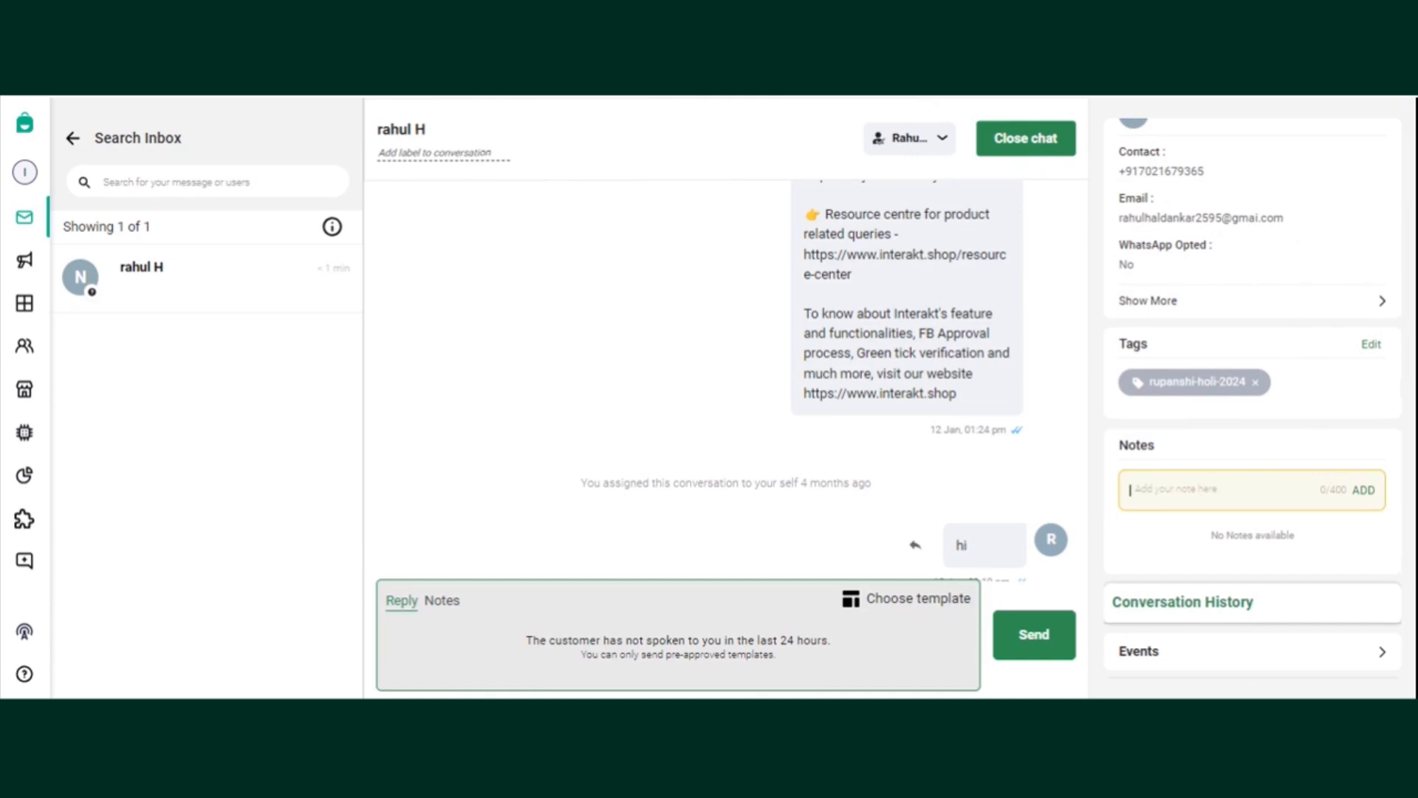
text(Please)
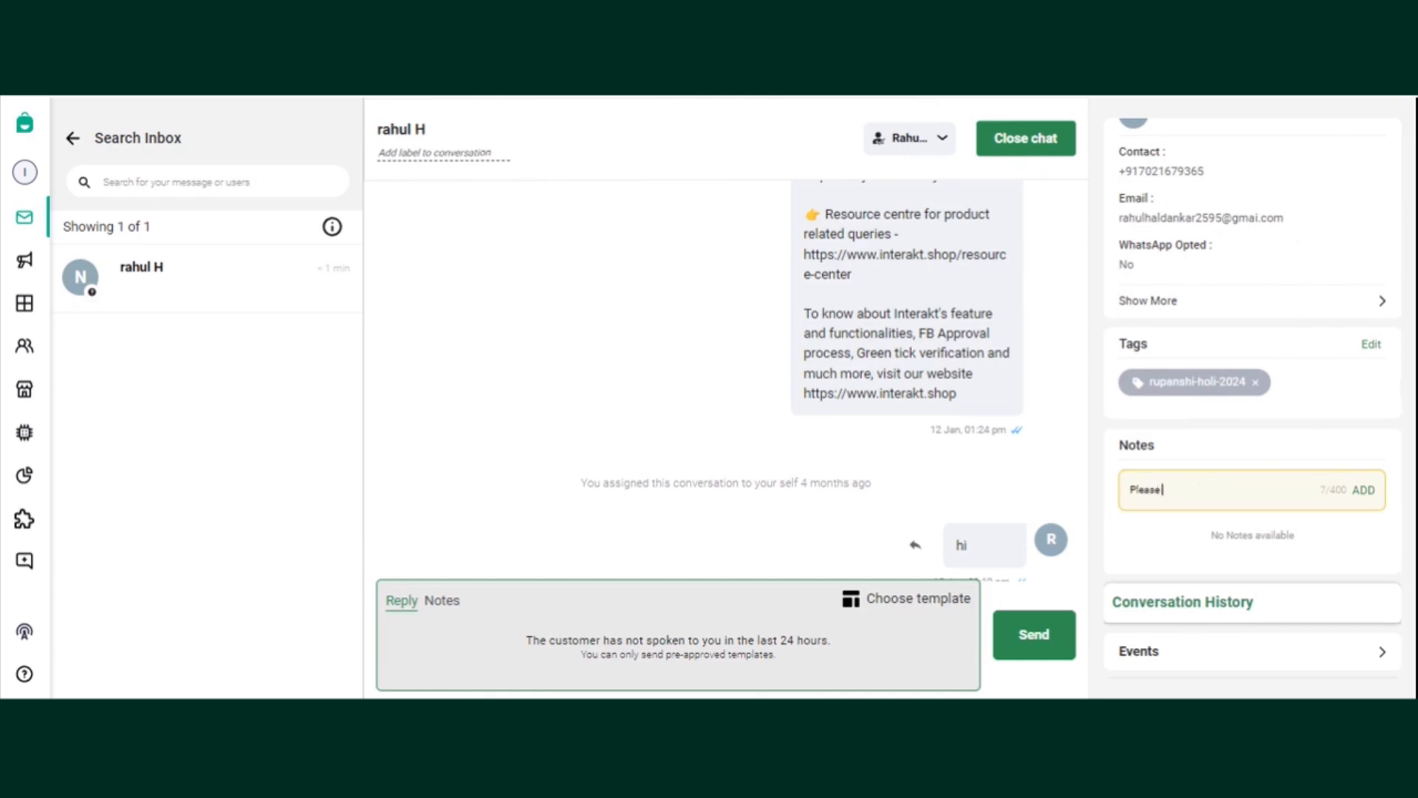
text(call this)
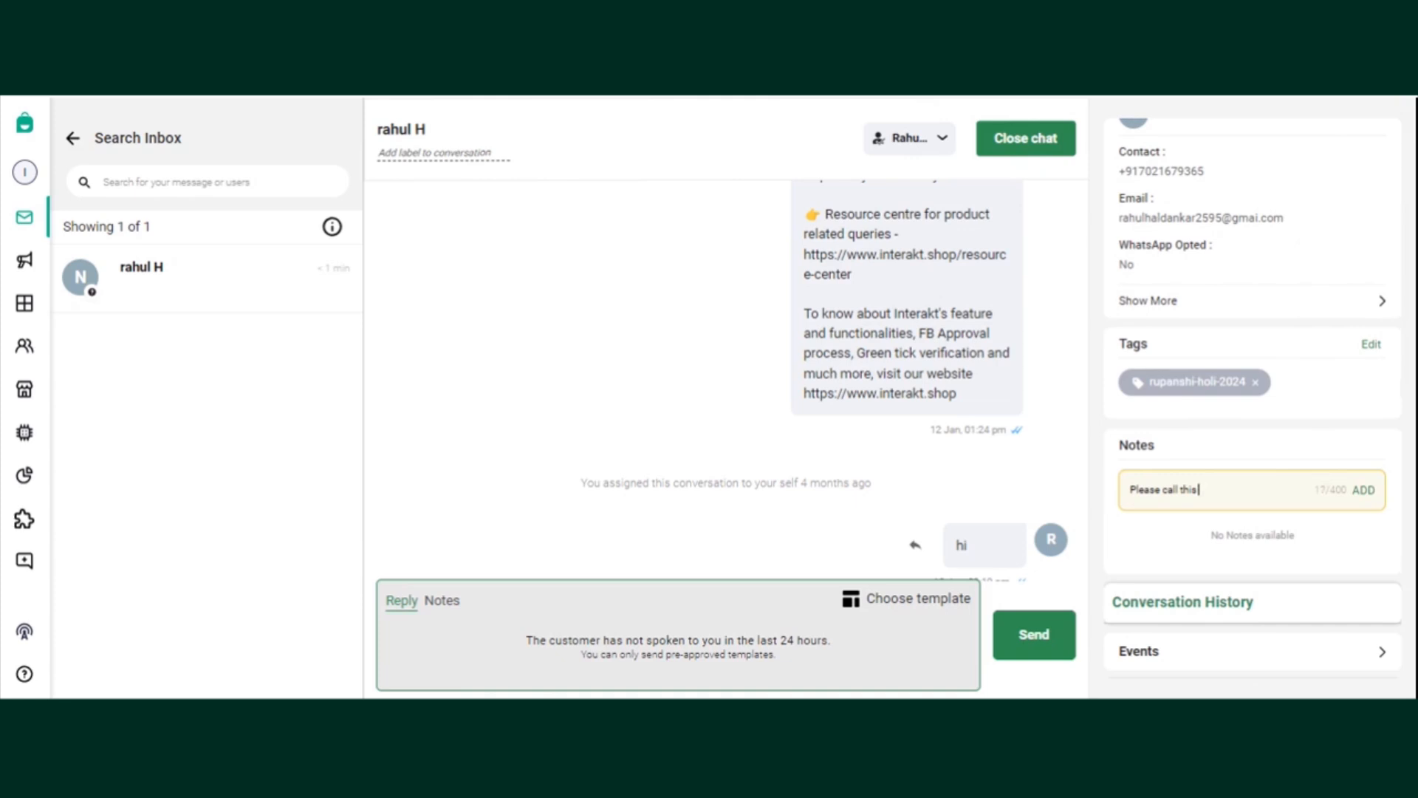
text(client on 2r)
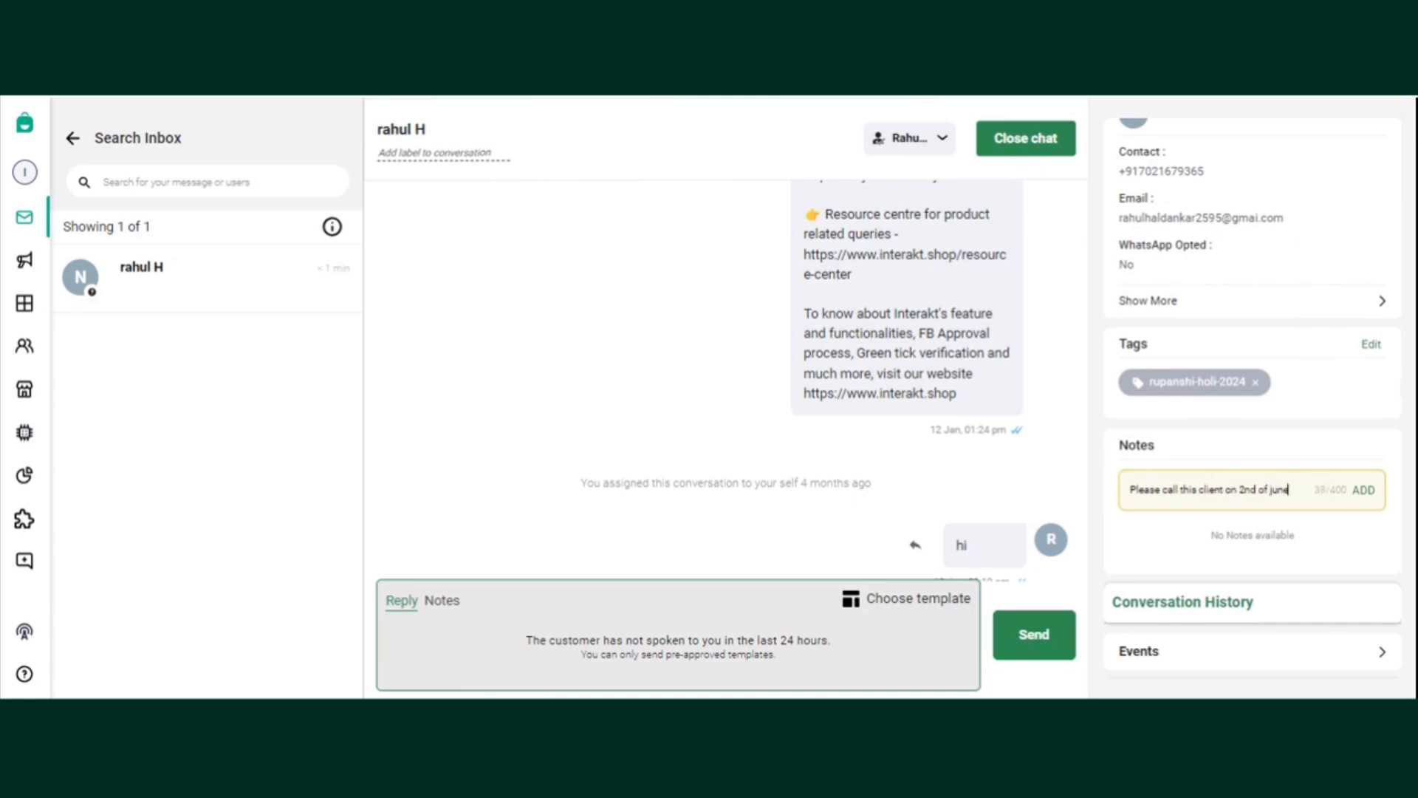
text(before 4pm)
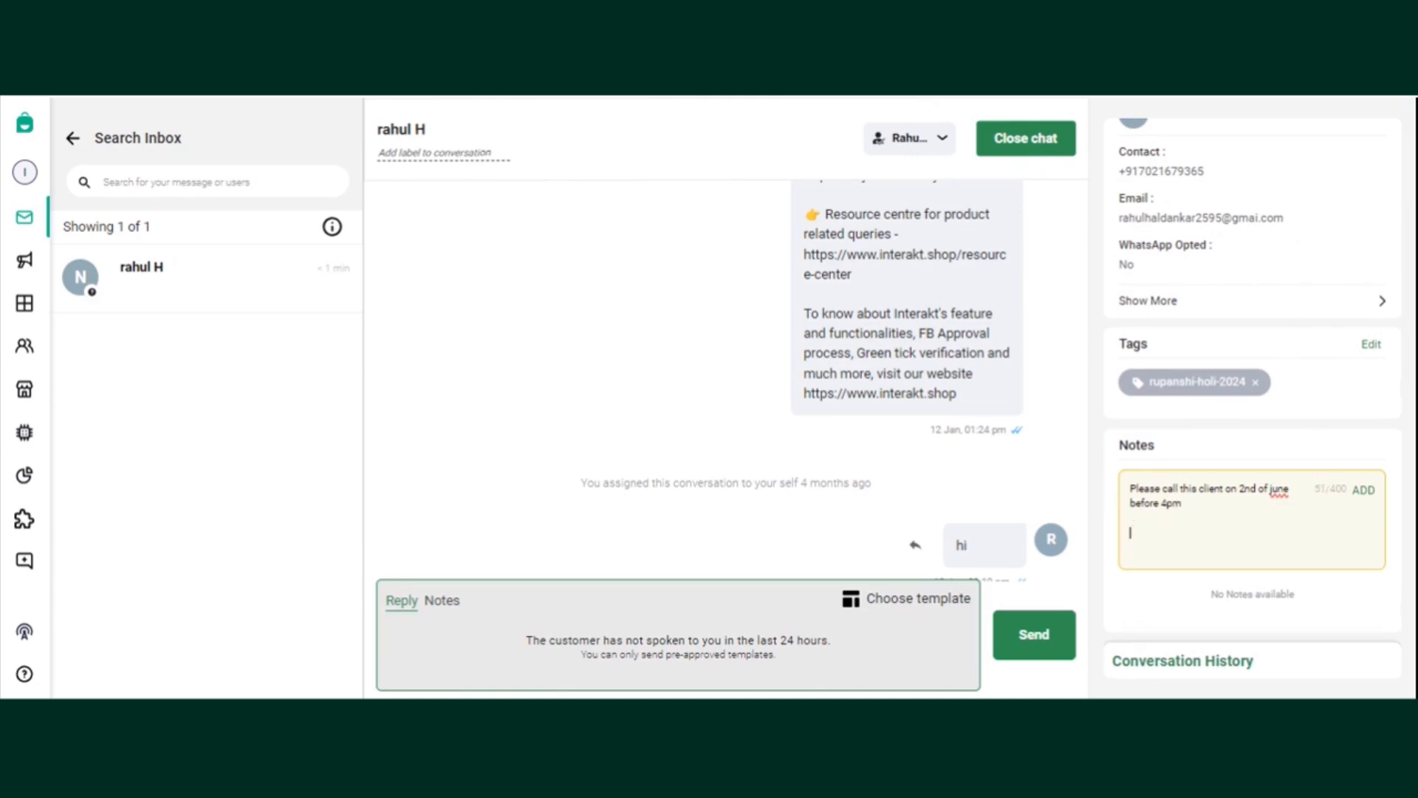
click(1365, 489)
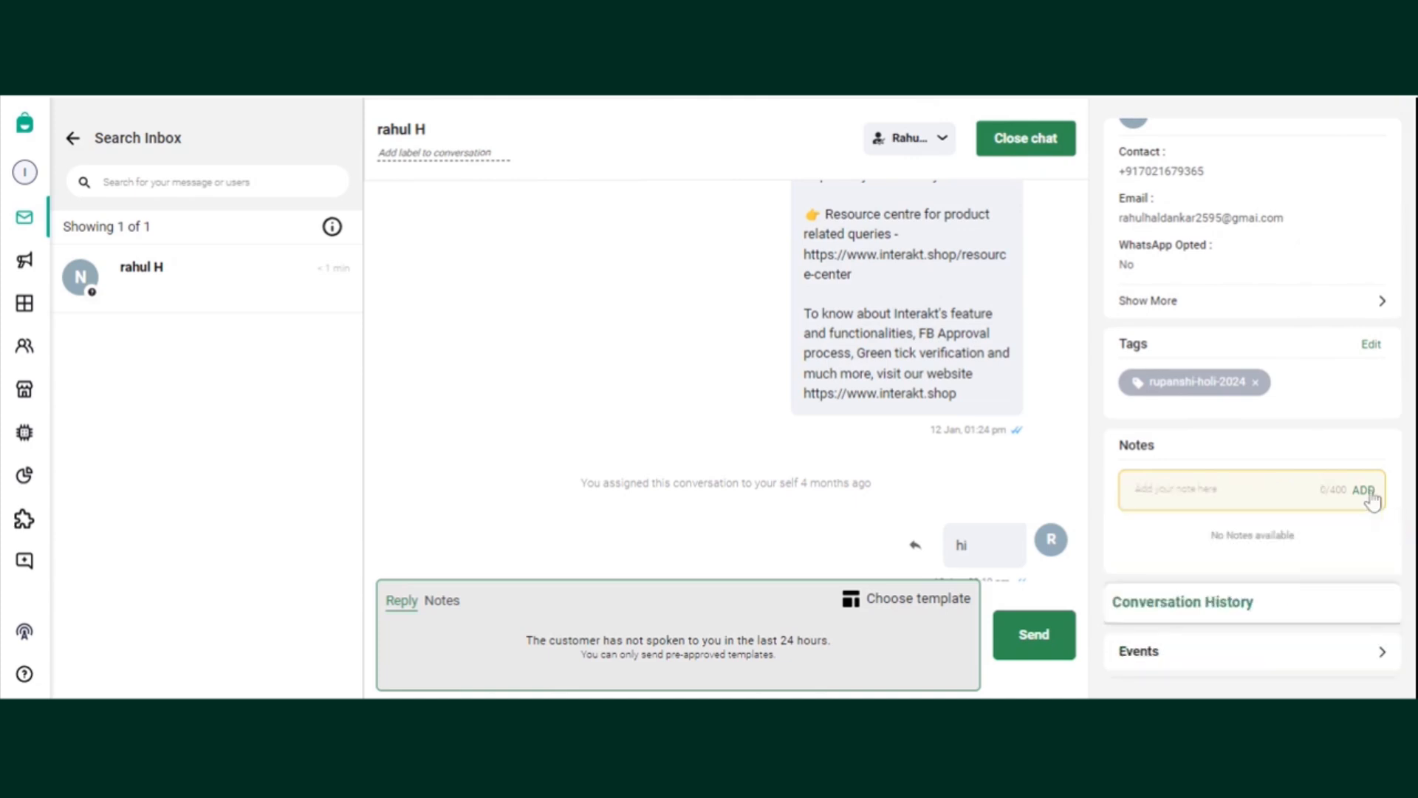
click(1364, 489)
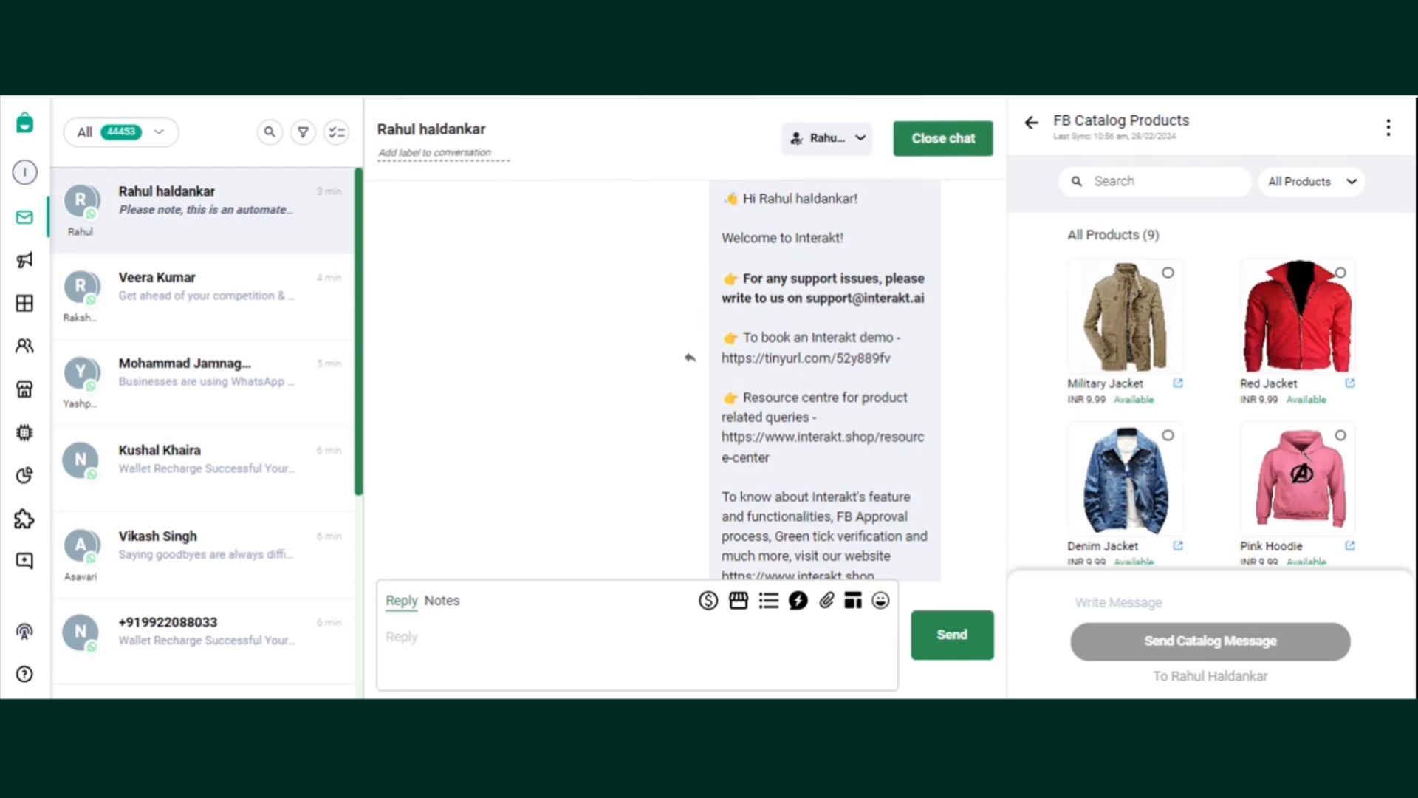
mouse_move(653, 504)
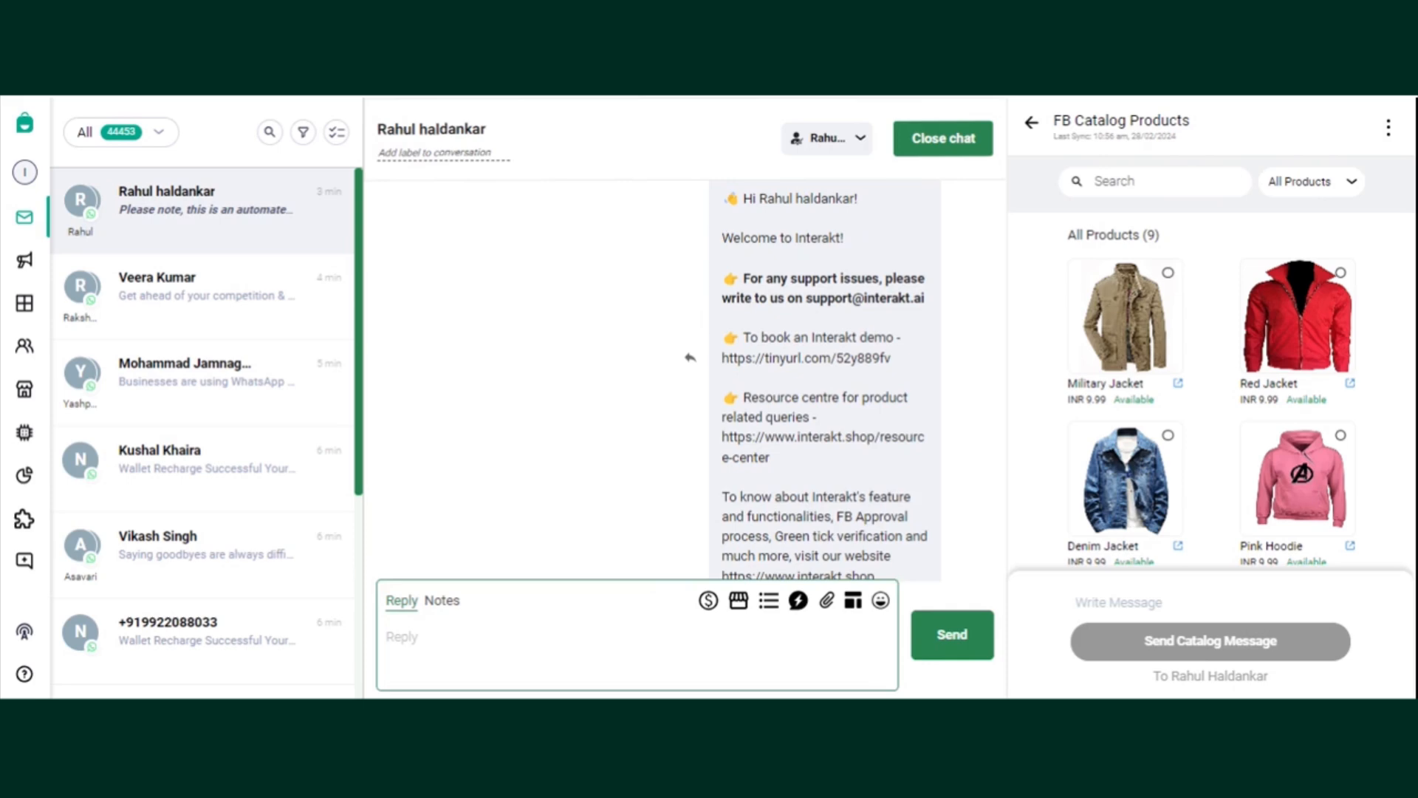
mouse_move(676, 617)
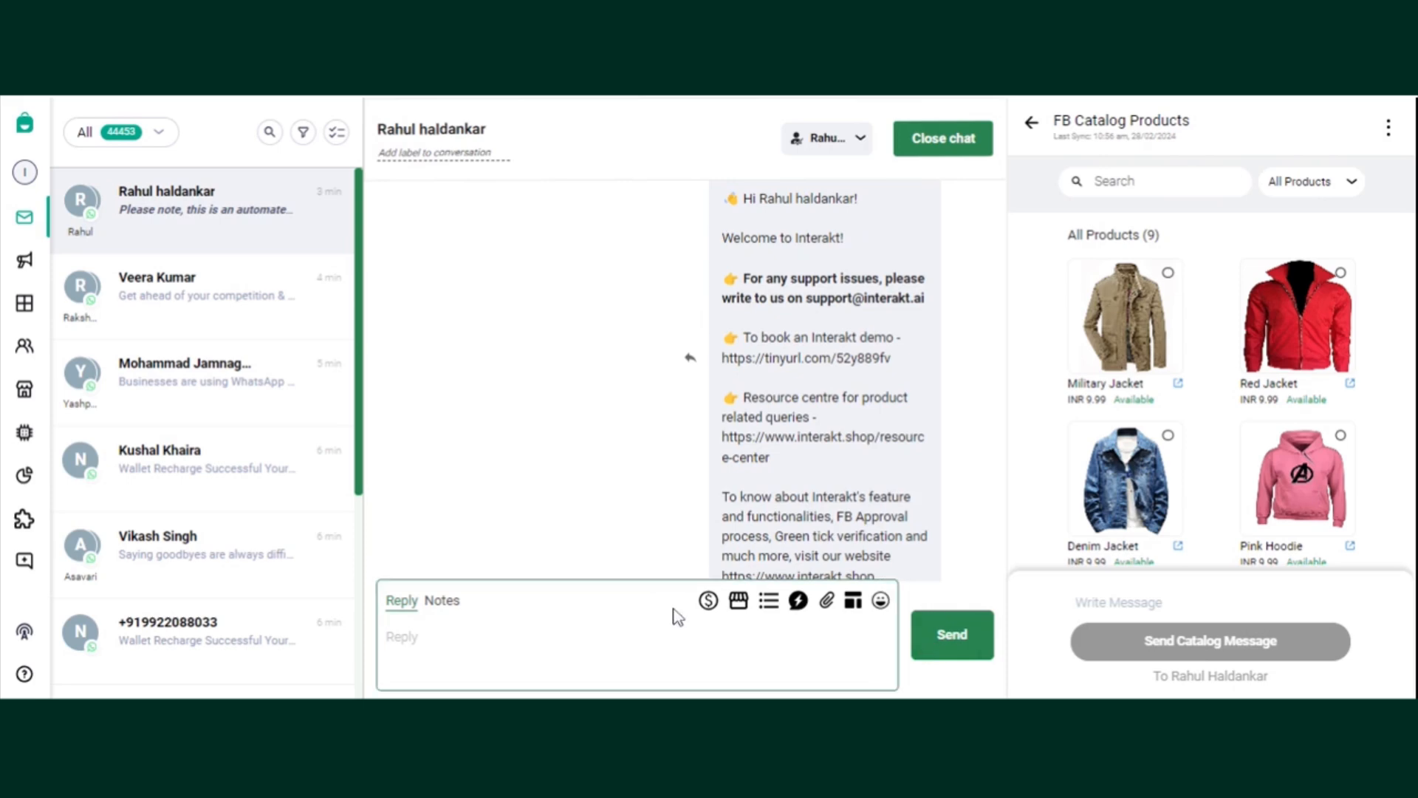
mouse_move(709, 599)
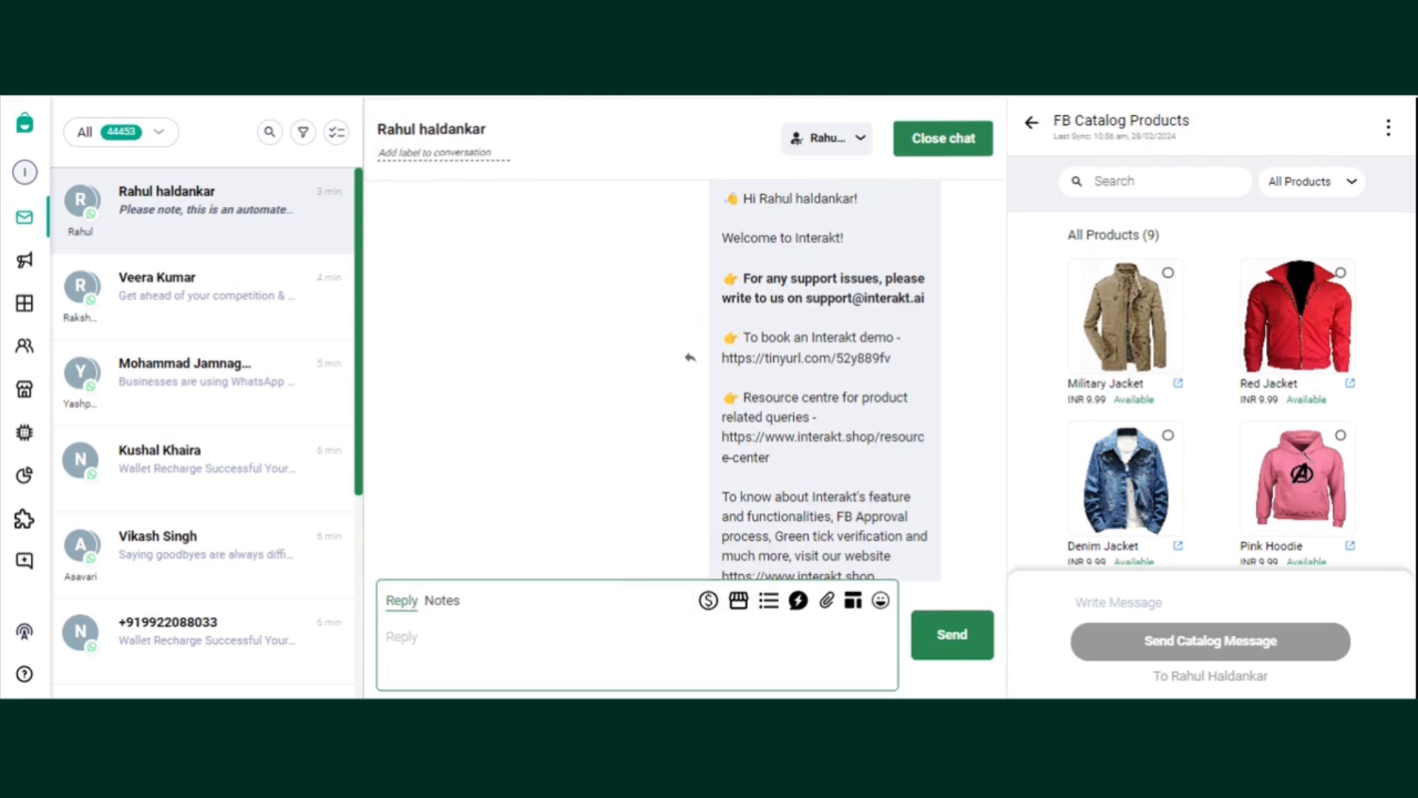
click(1031, 122)
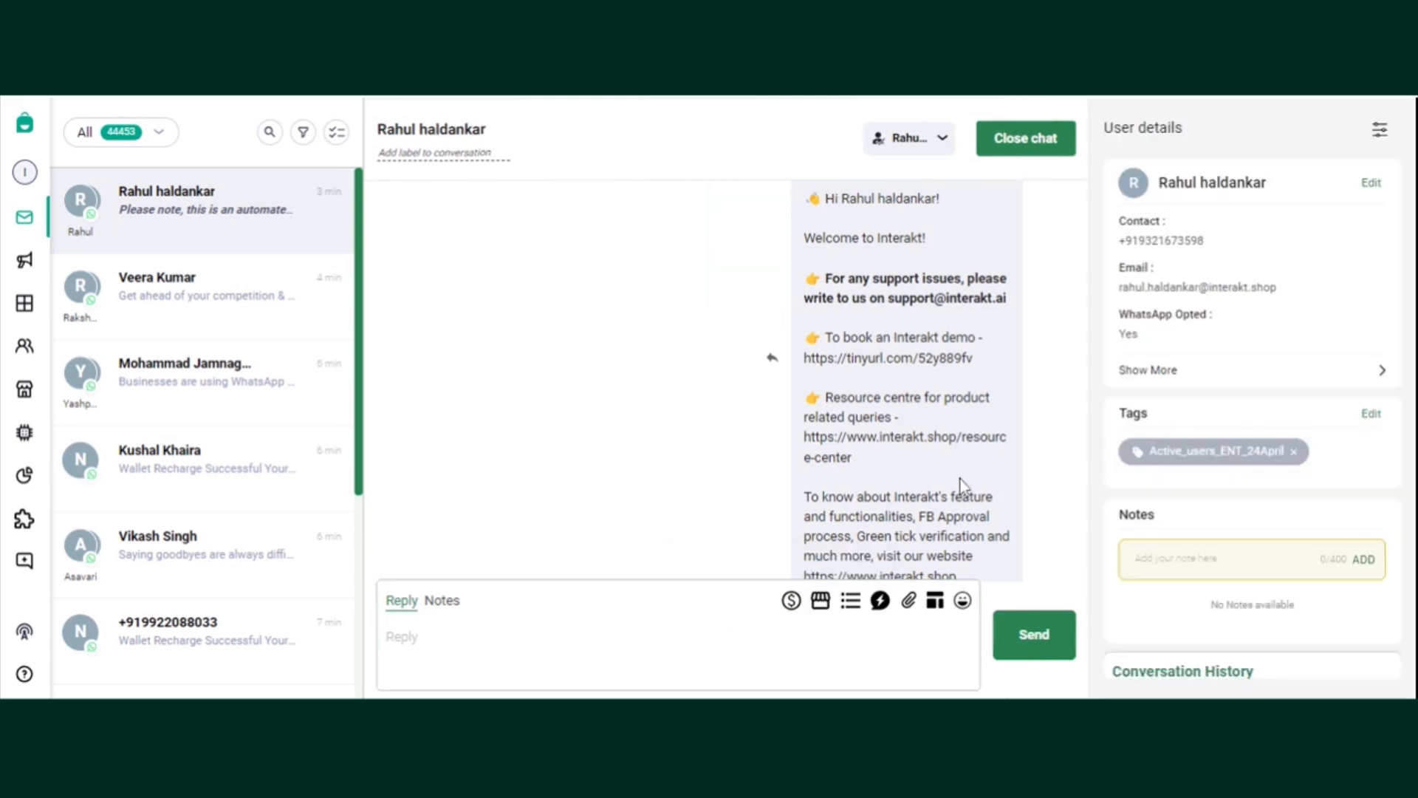
mouse_move(820, 600)
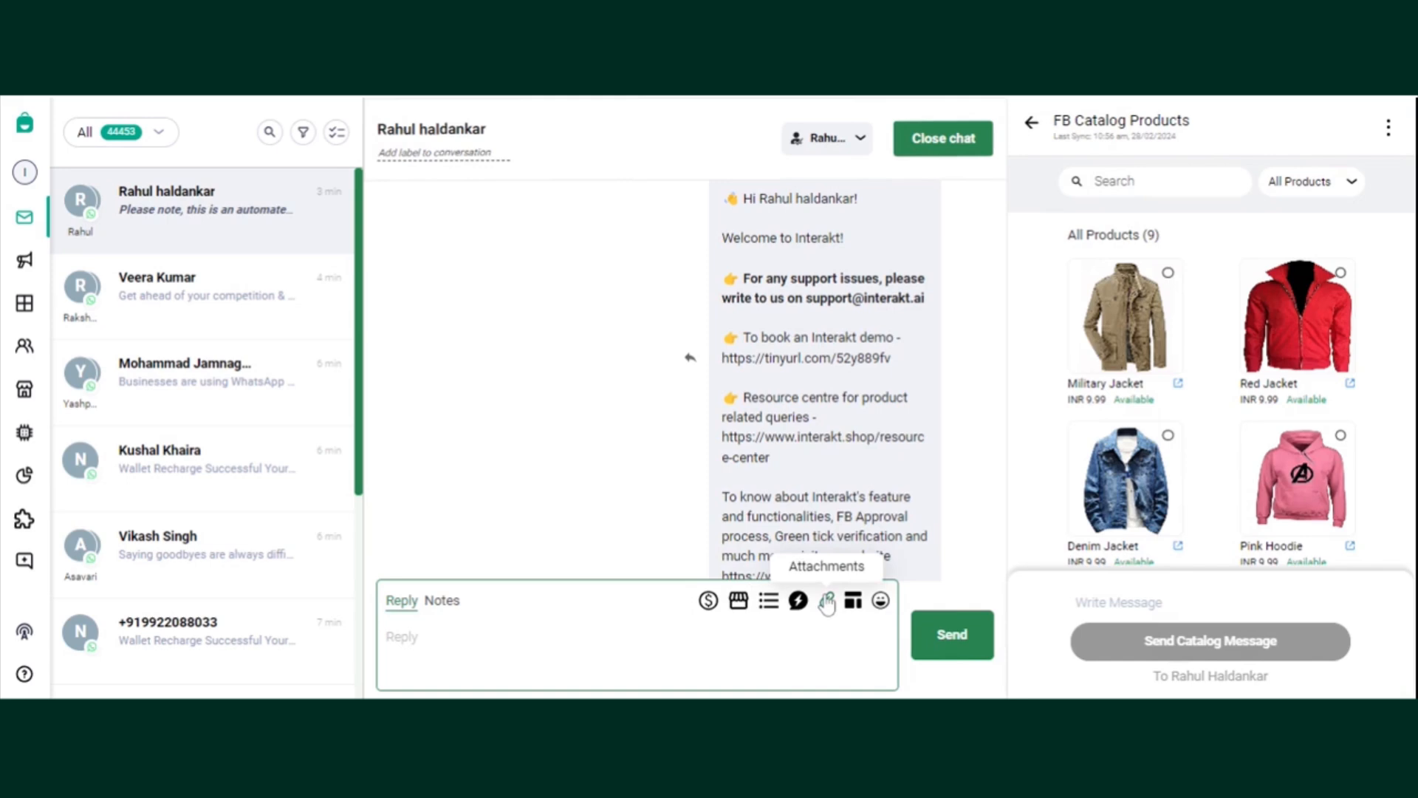
mouse_move(768, 600)
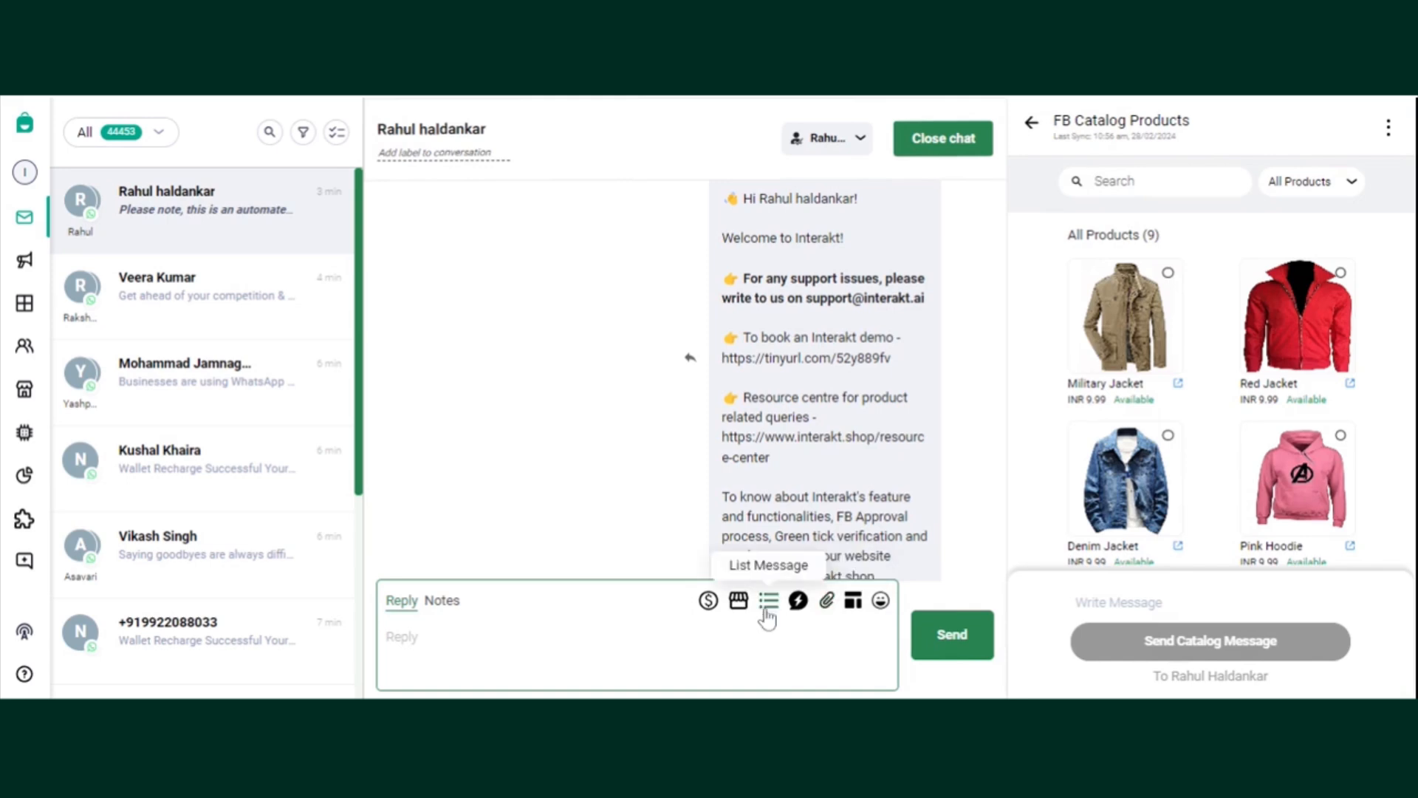
Pick the Integrations List message, preview it, and send it to the customer.
click(767, 600)
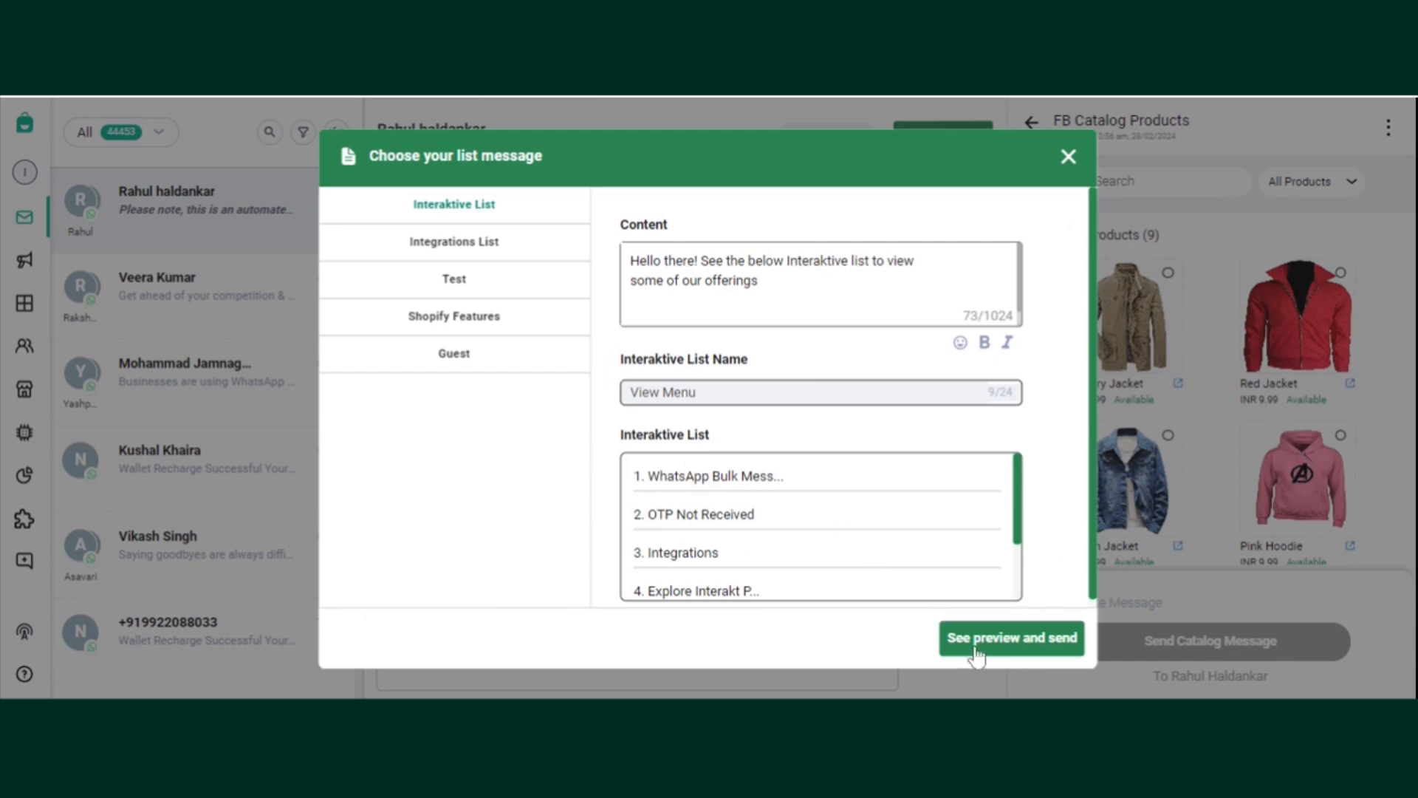
mouse_move(463, 258)
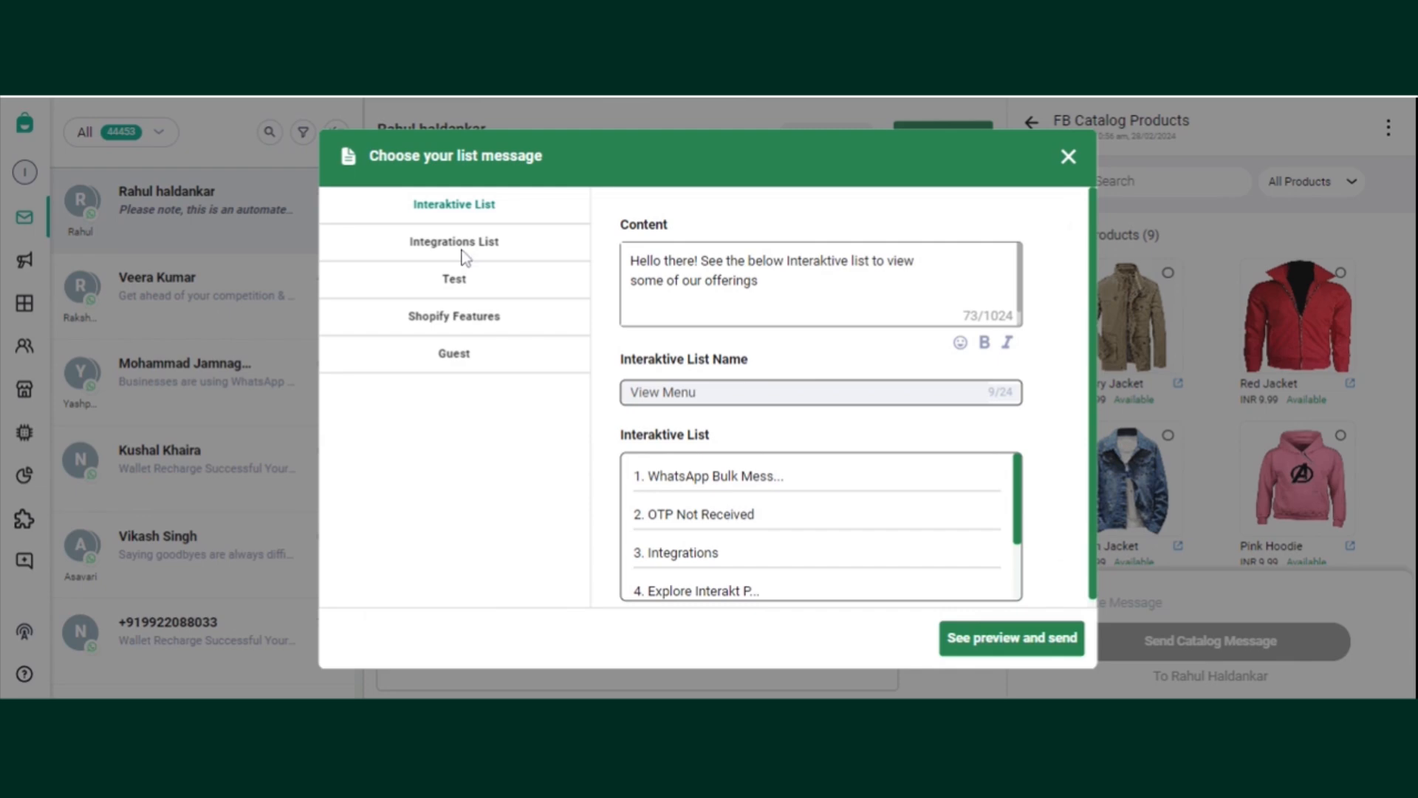
click(455, 242)
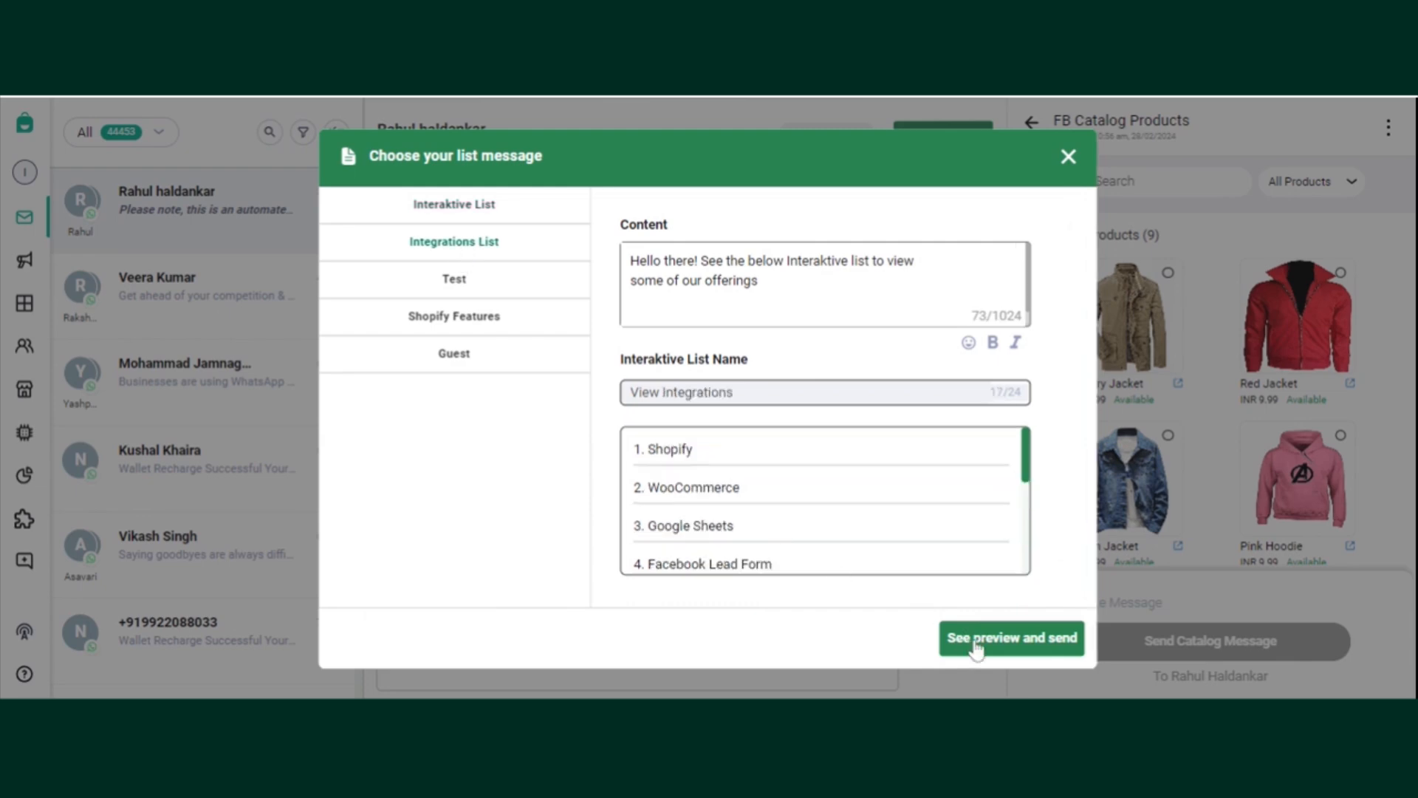
click(1011, 638)
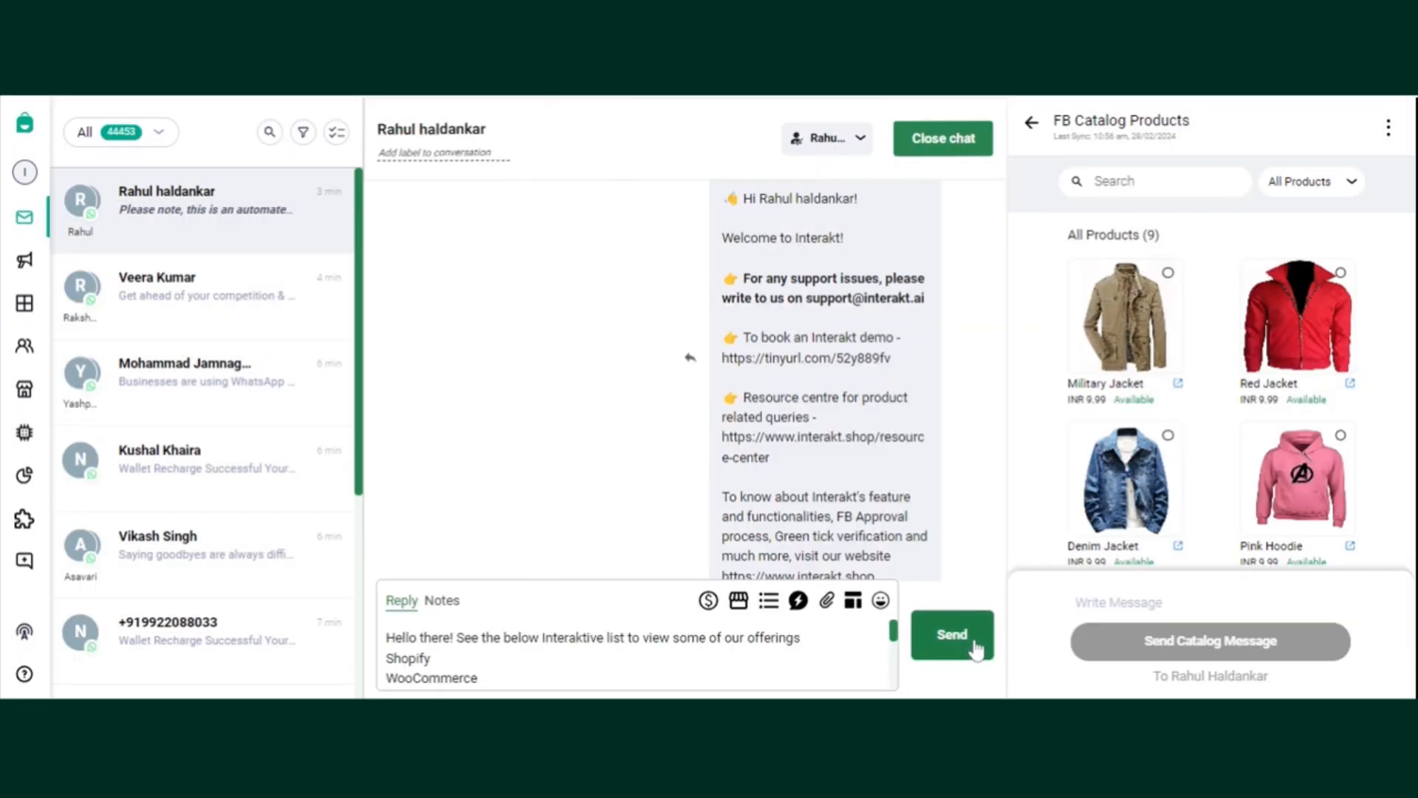
click(951, 634)
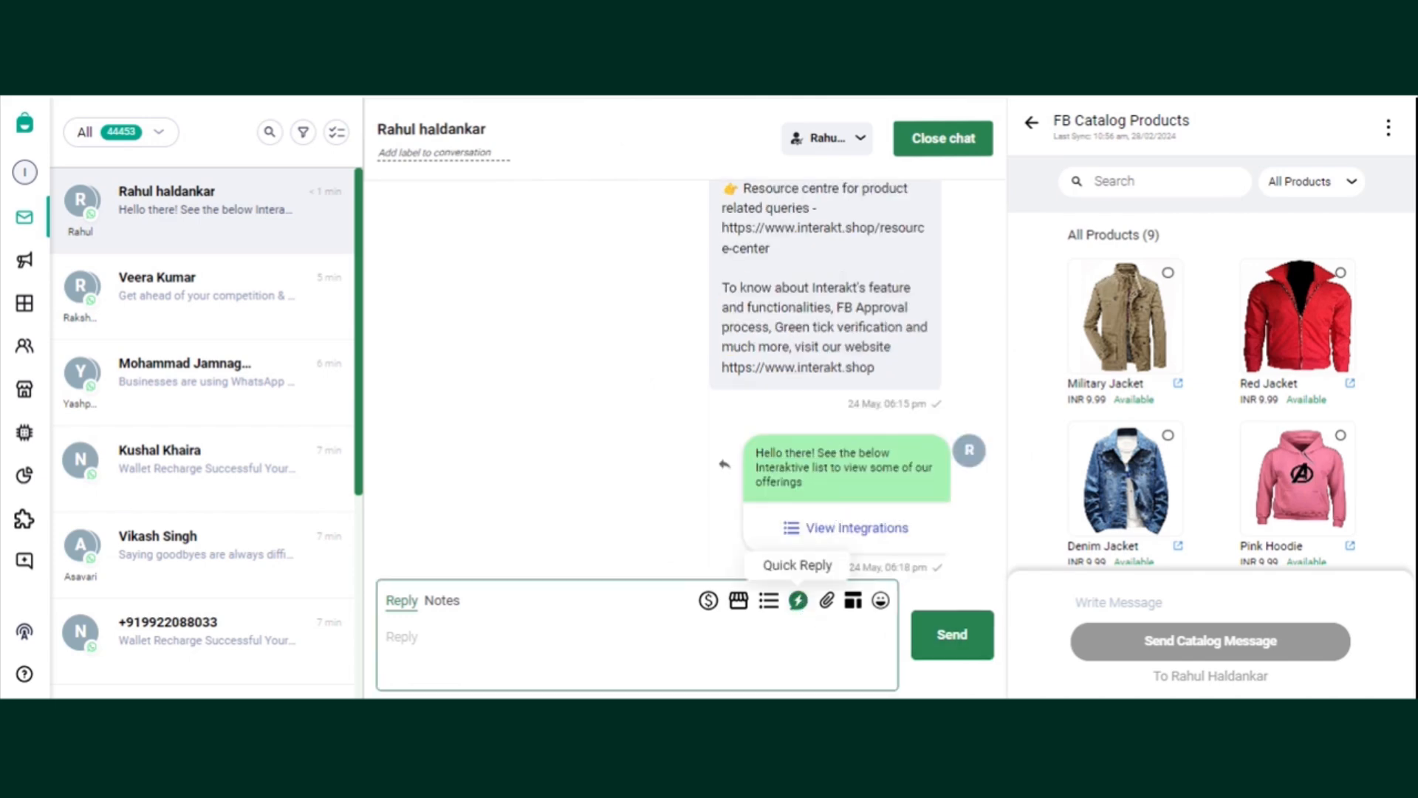
click(798, 600)
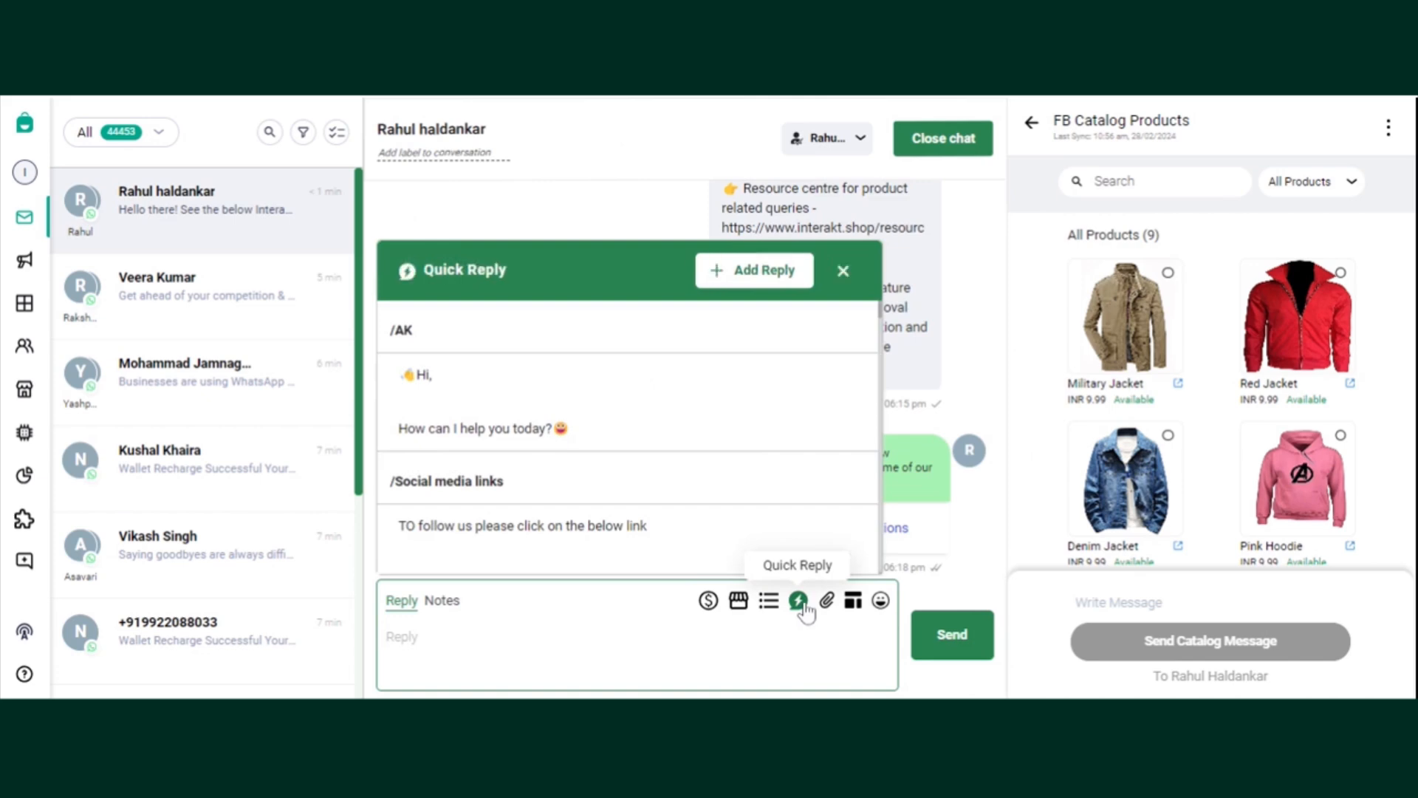
mouse_move(588, 426)
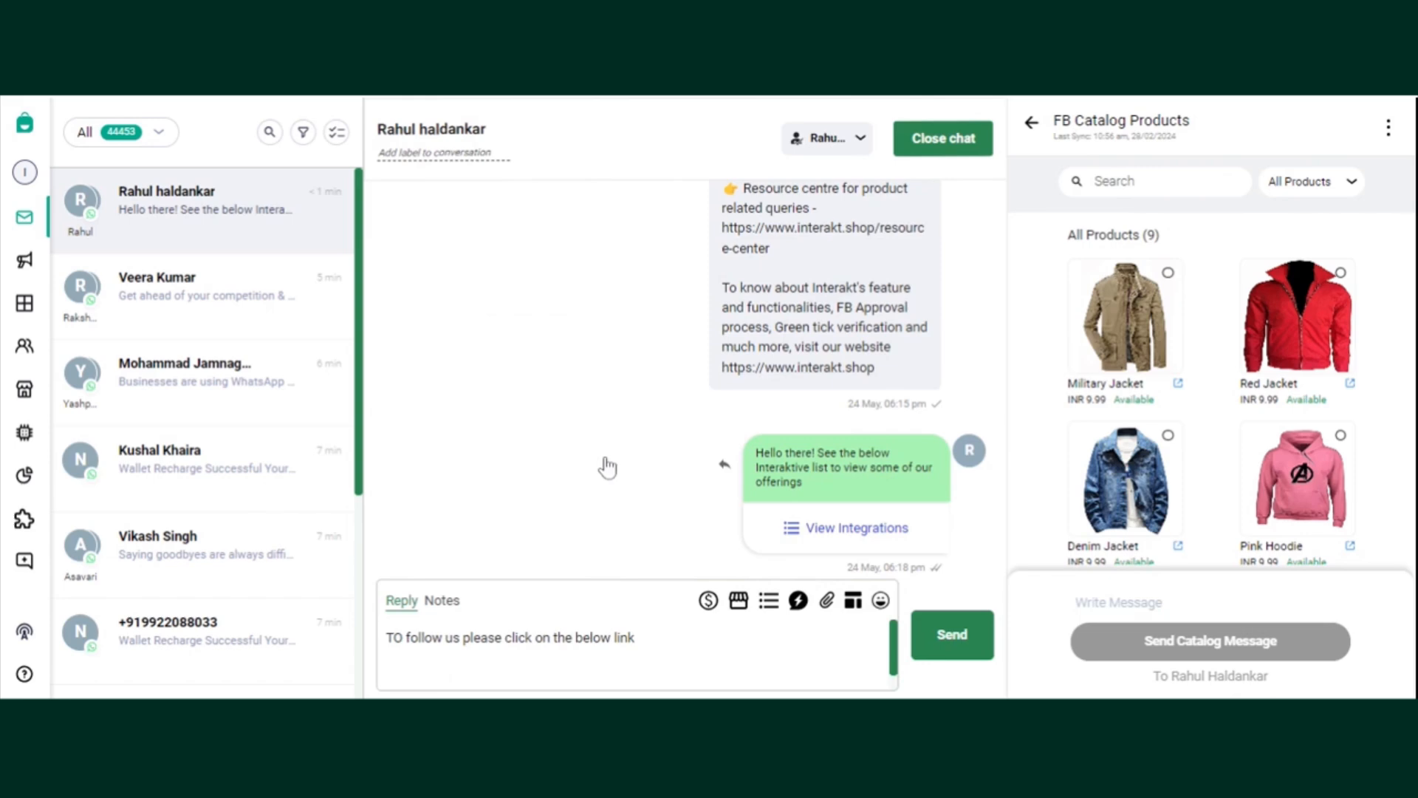
click(950, 634)
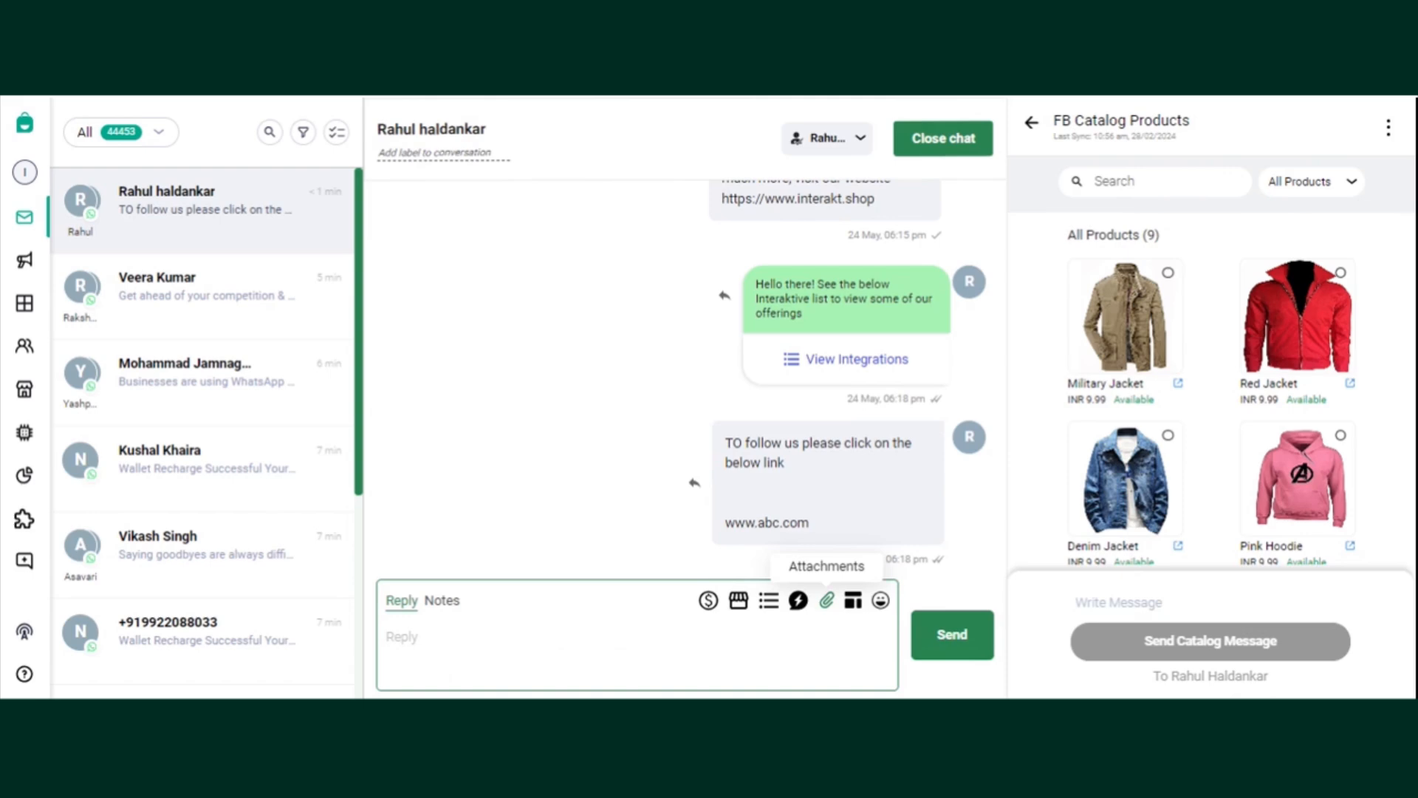
mouse_move(668, 499)
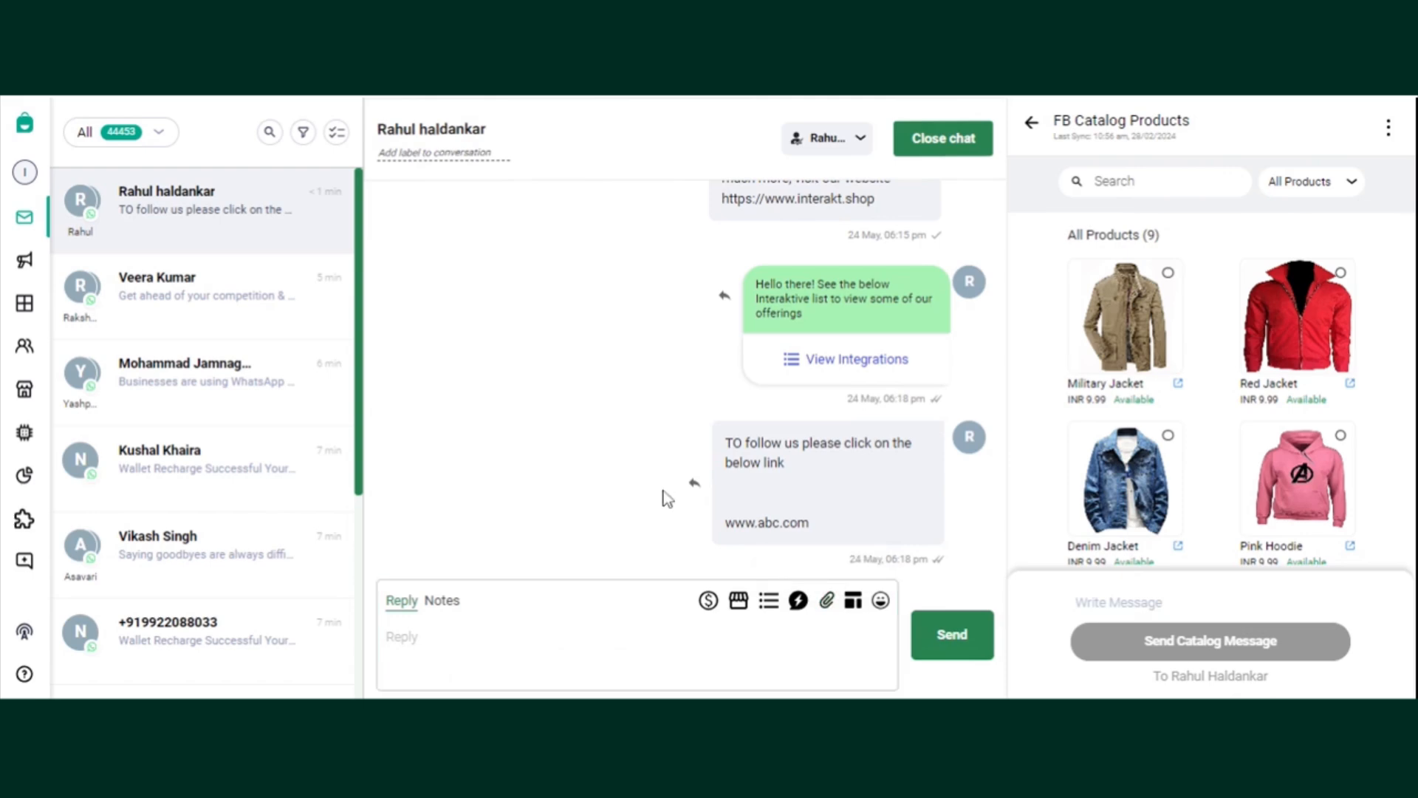
mouse_move(812, 572)
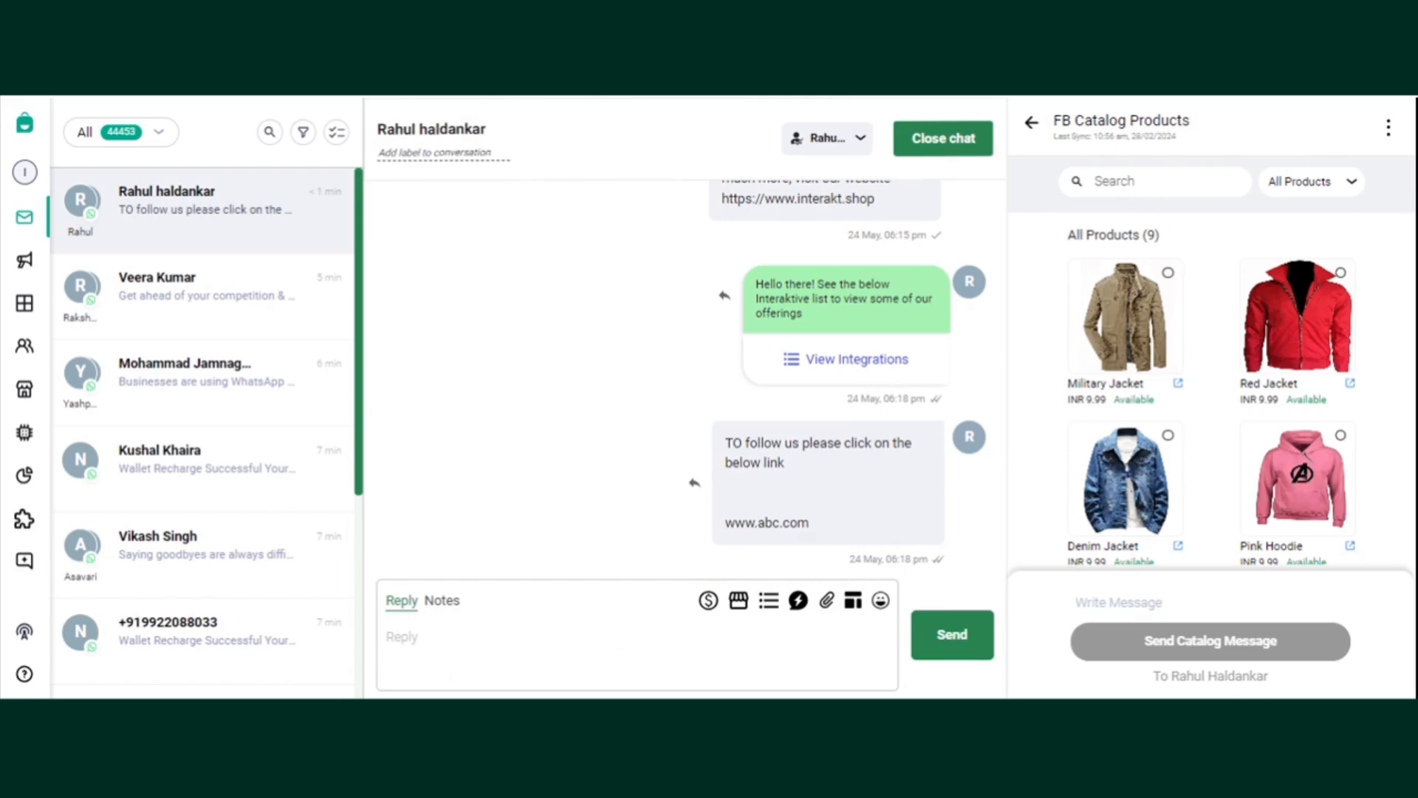
mouse_move(852, 599)
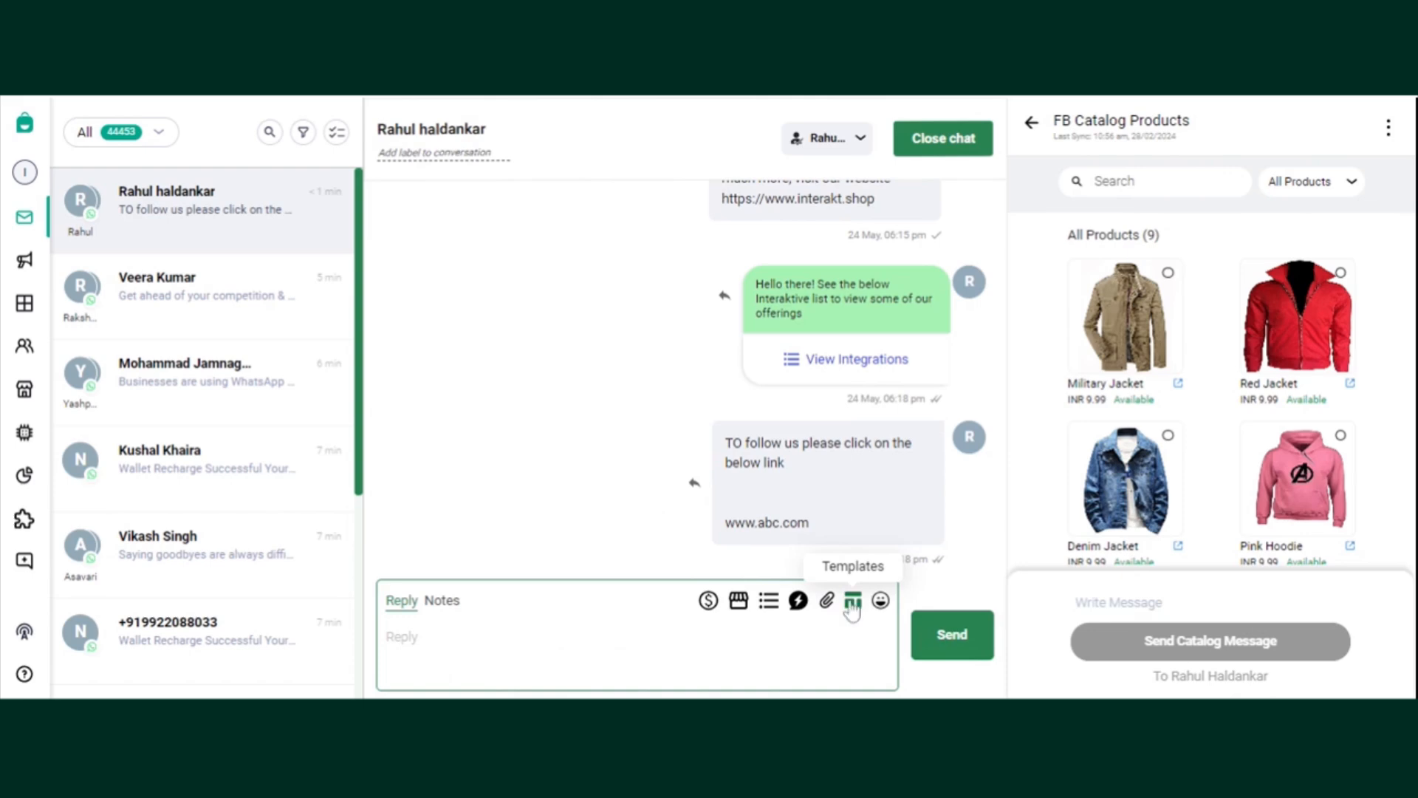
Open the Select template dialog from the reply toolbar.
click(851, 600)
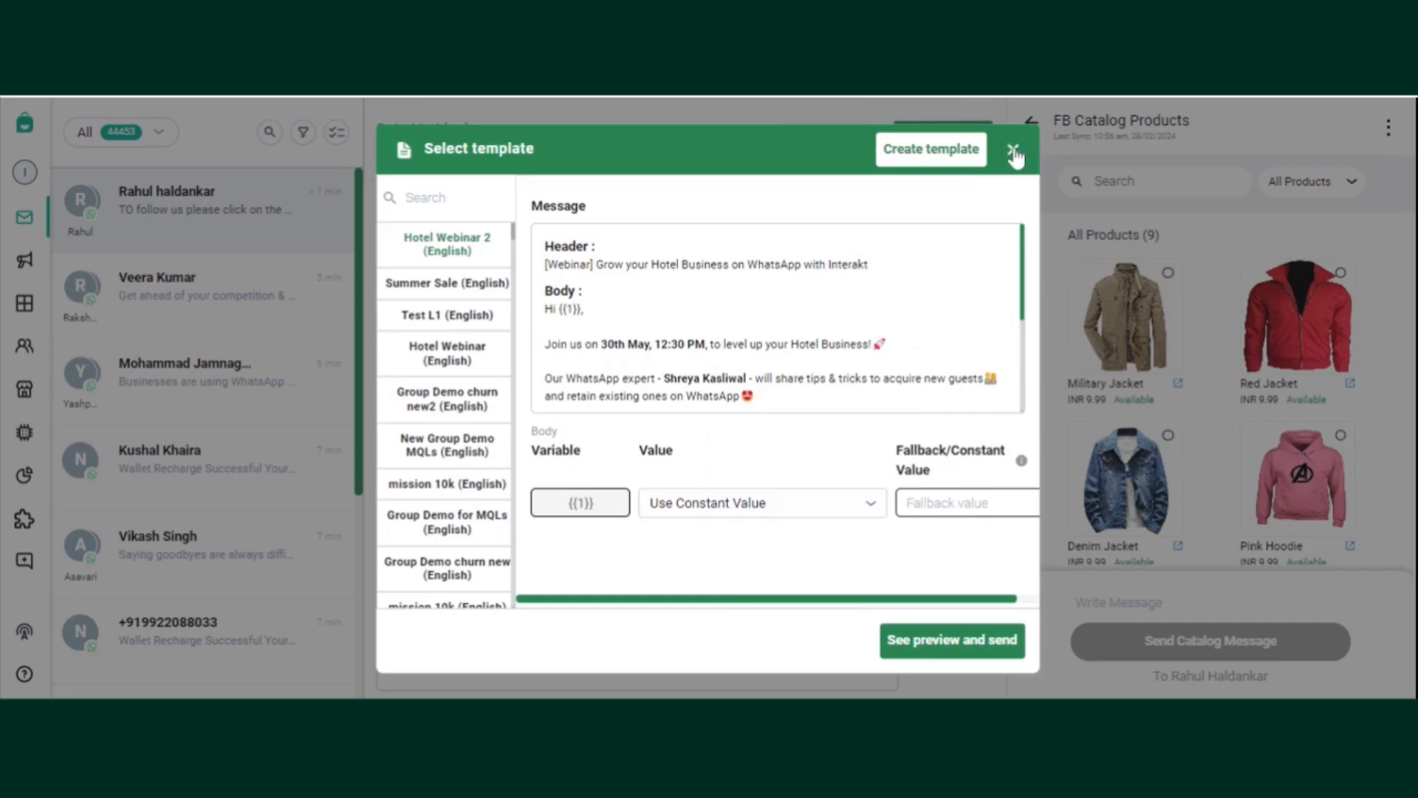